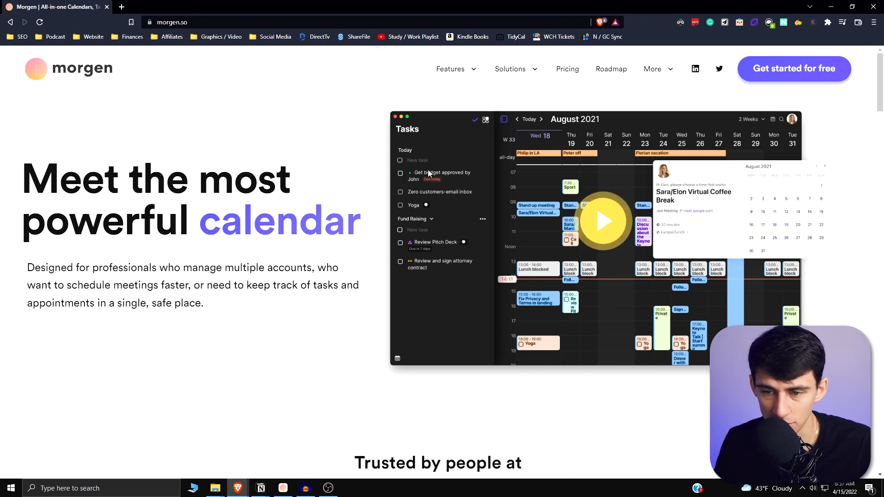
pyautogui.moveTo(243, 218)
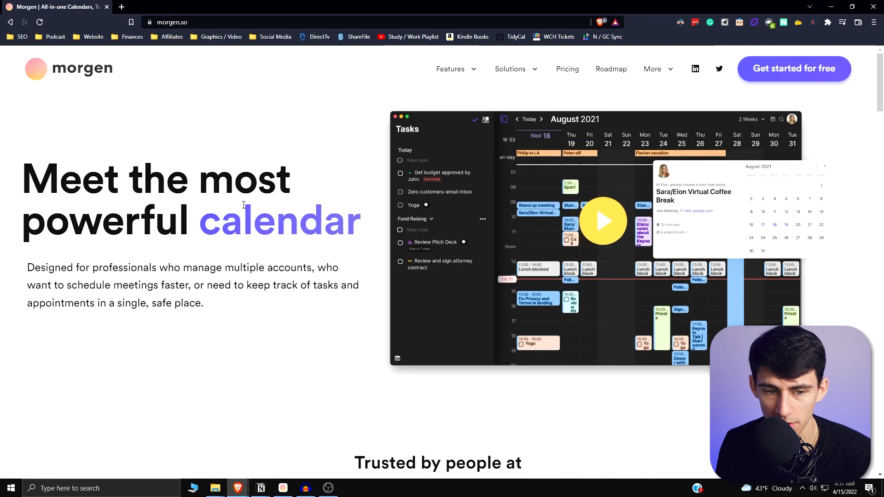
# Step: View Morgen's pricing page comparing free Basic, Personal at USD 4.00 and Pro at USD 9.00
pyautogui.click(567, 70)
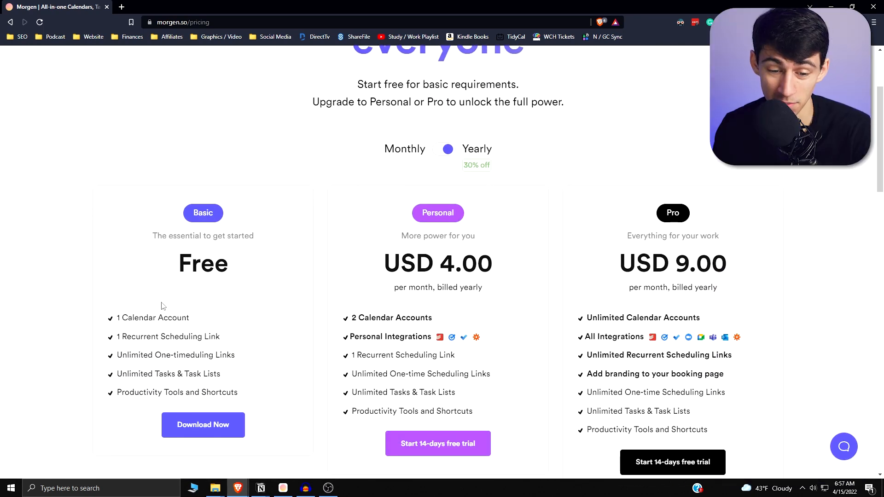
pyautogui.moveTo(380, 313)
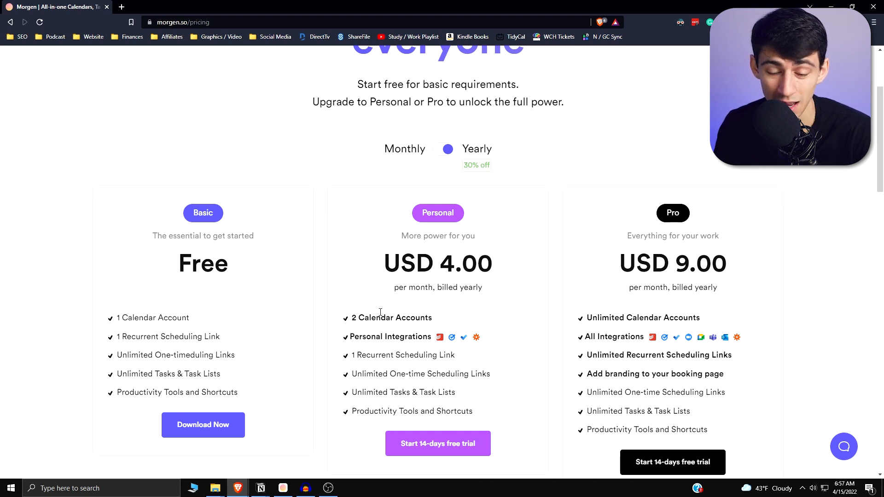
pyautogui.moveTo(441, 338)
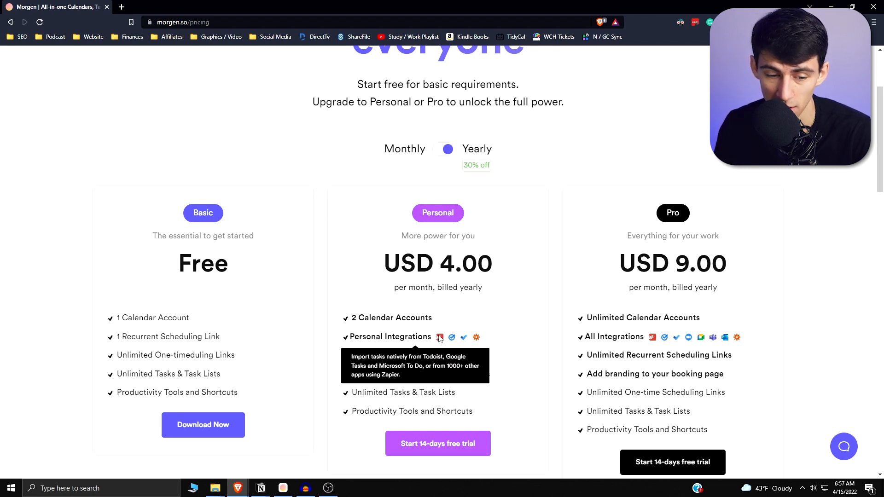
pyautogui.moveTo(153, 326)
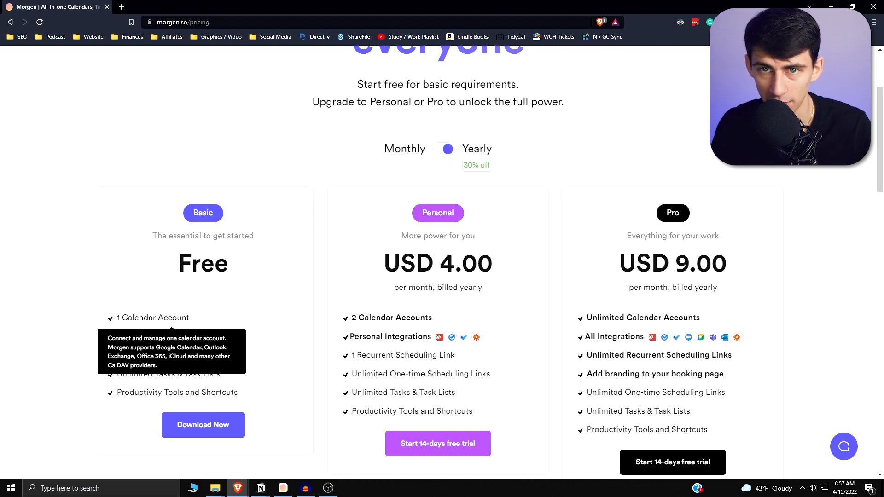
pyautogui.moveTo(385, 256)
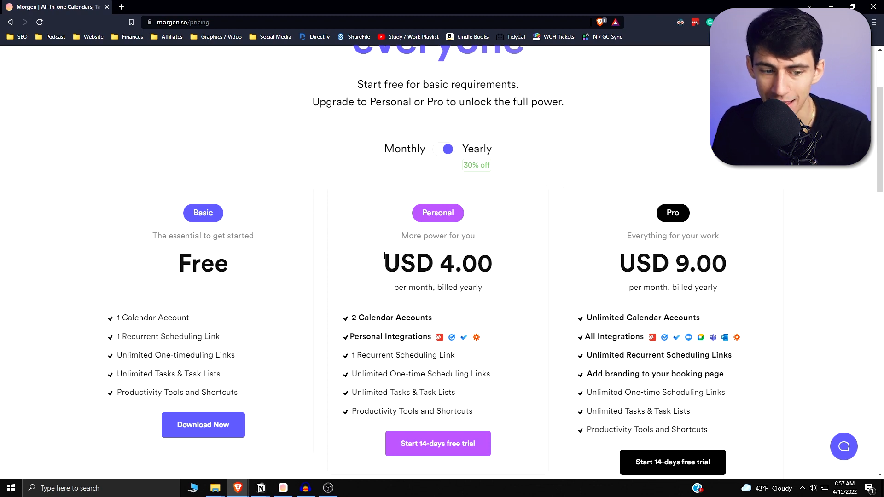
pyautogui.moveTo(158, 318)
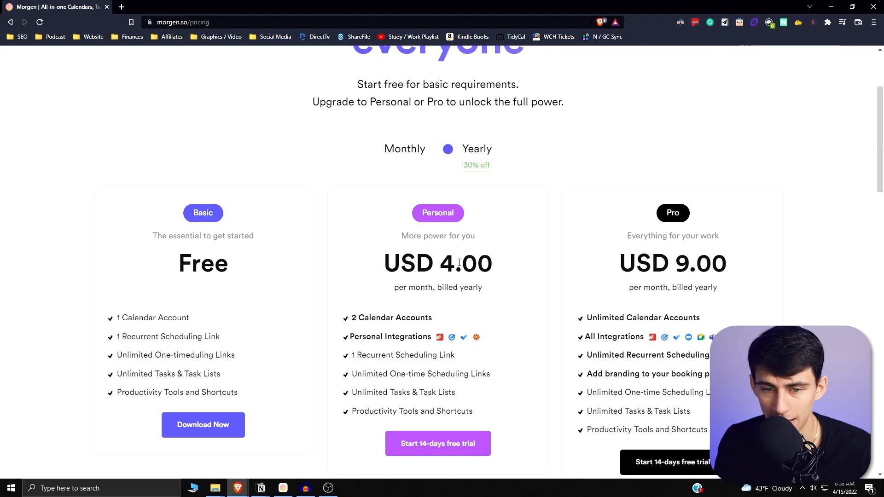
pyautogui.scroll(3)
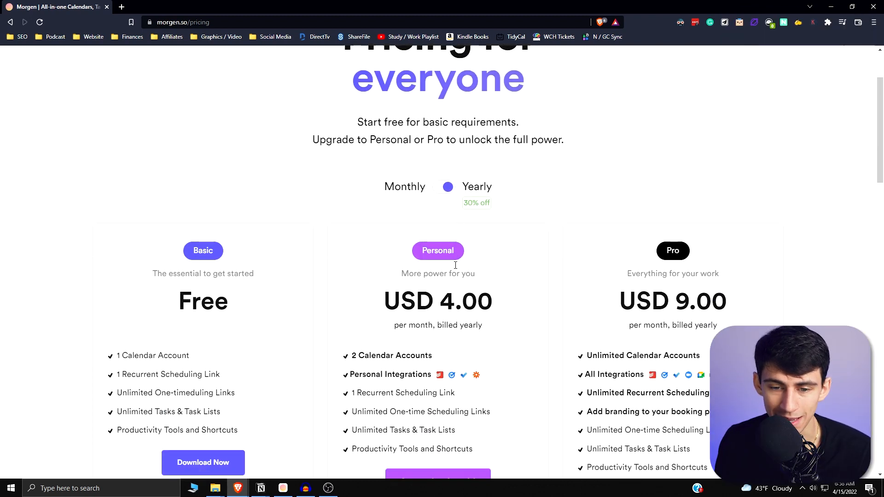
pyautogui.scroll(-3)
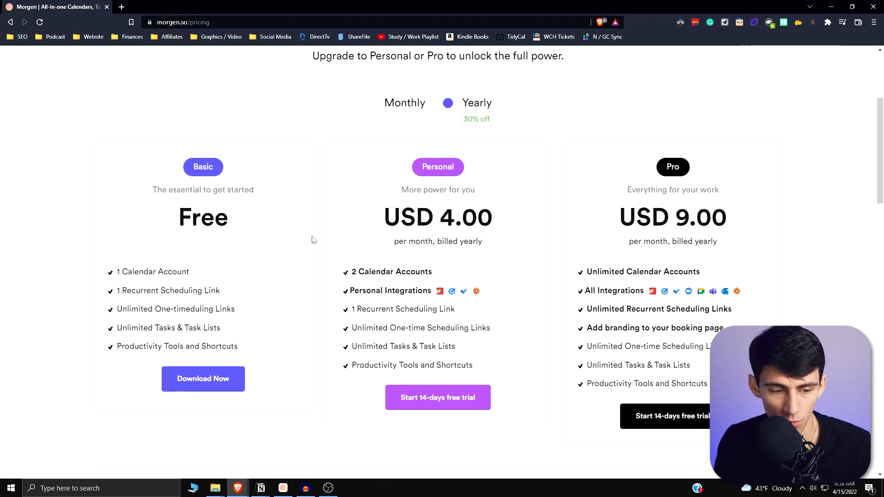
pyautogui.moveTo(185, 247)
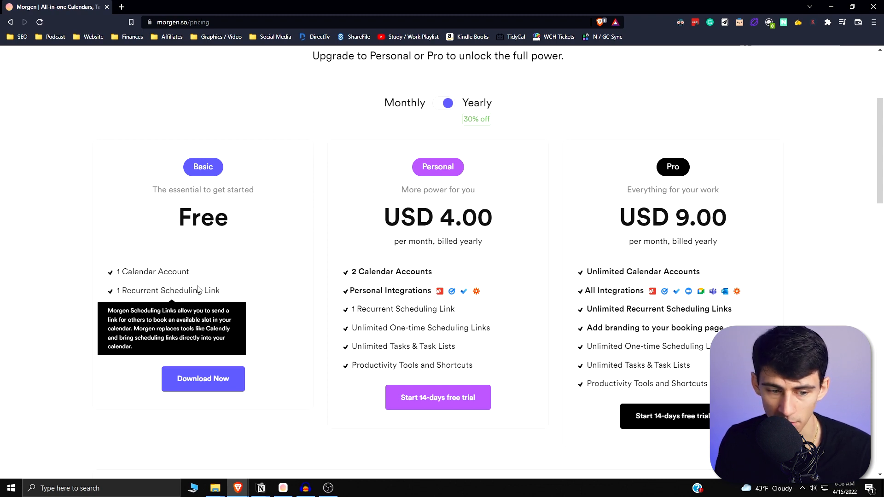
pyautogui.moveTo(261, 291)
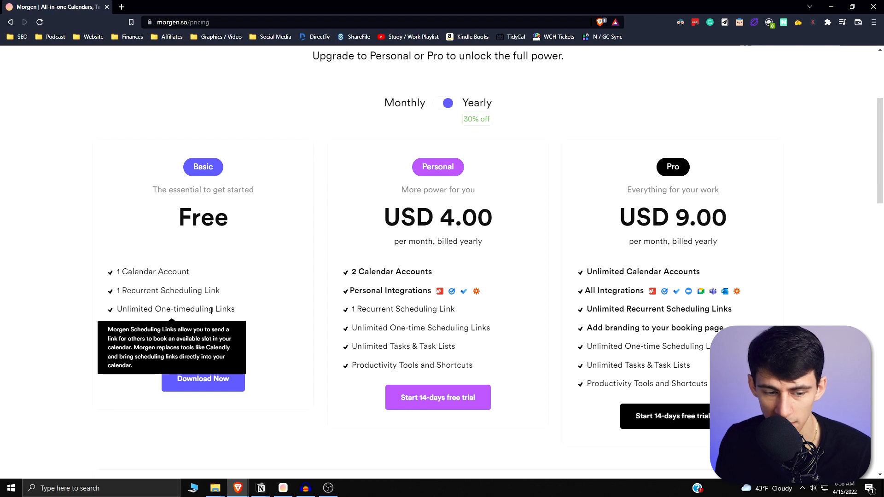
pyautogui.moveTo(267, 326)
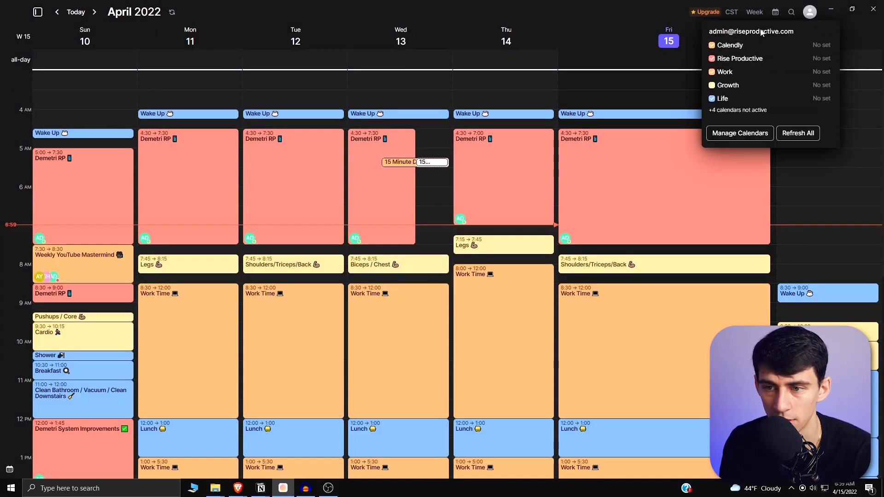
pyautogui.moveTo(733, 72)
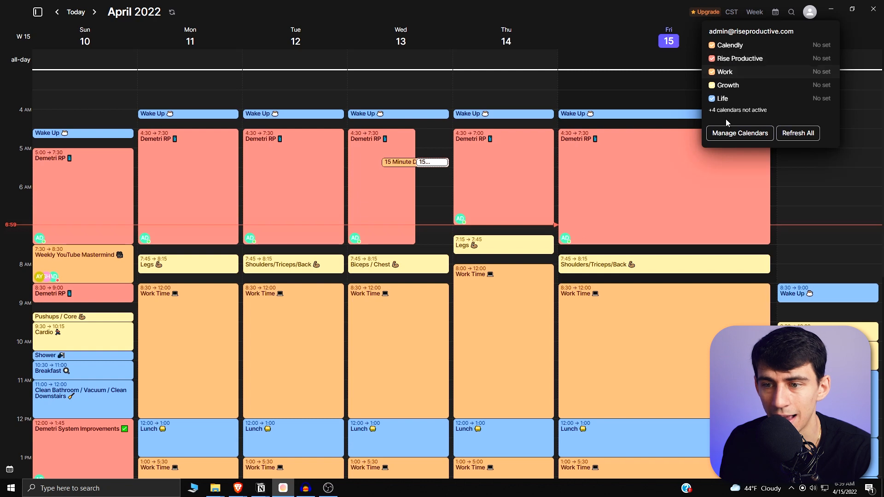
pyautogui.click(740, 132)
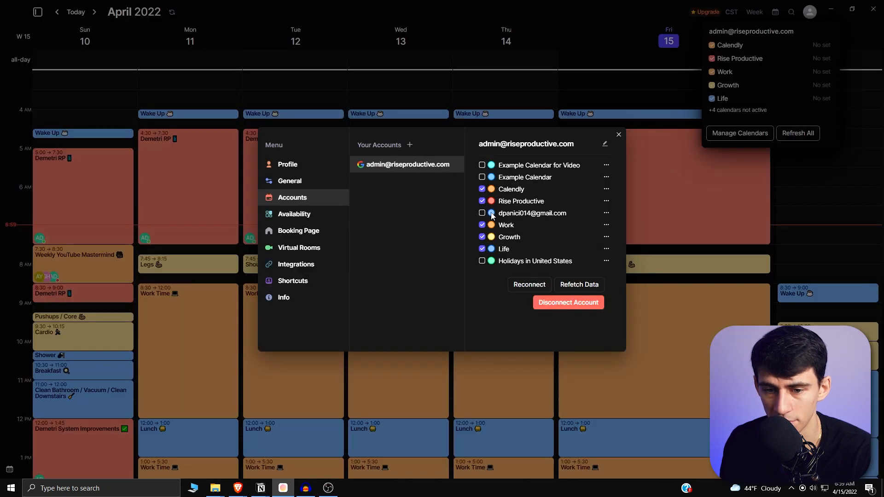
pyautogui.click(483, 214)
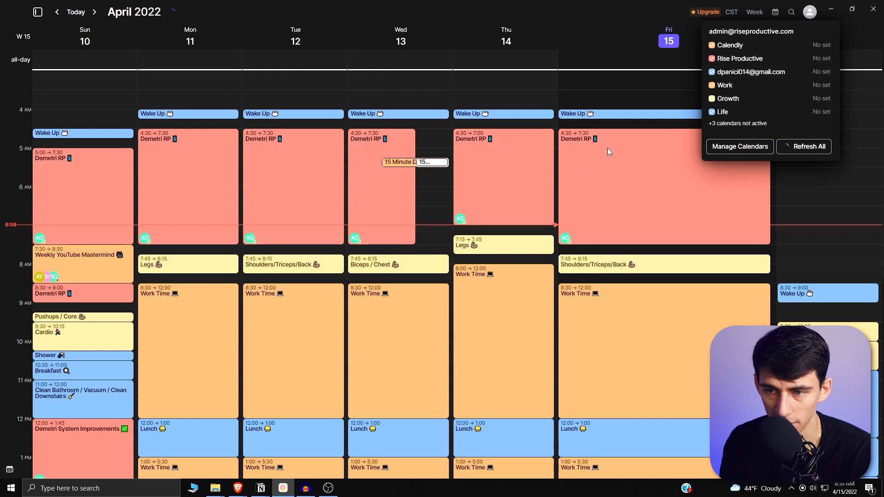
pyautogui.moveTo(494, 388)
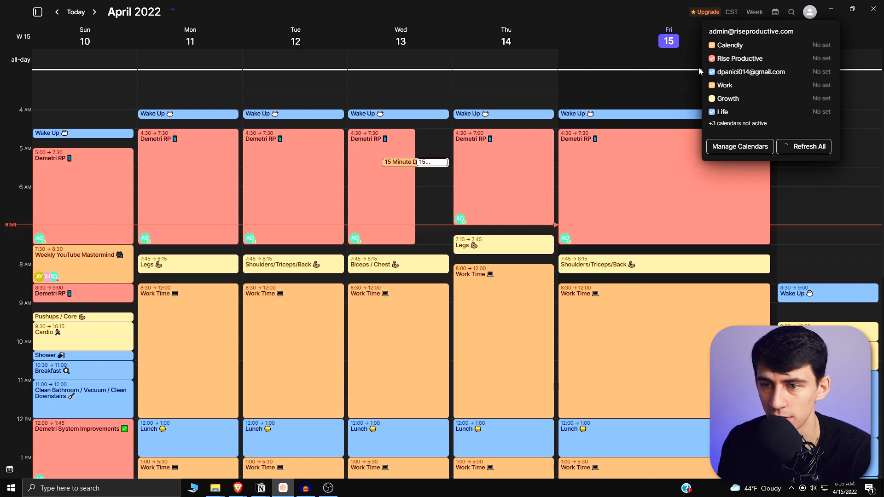
pyautogui.click(711, 72)
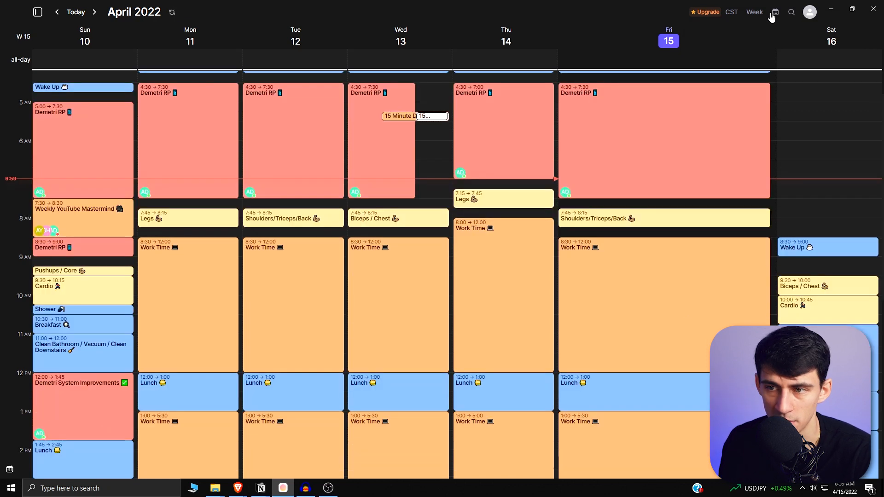
pyautogui.click(776, 12)
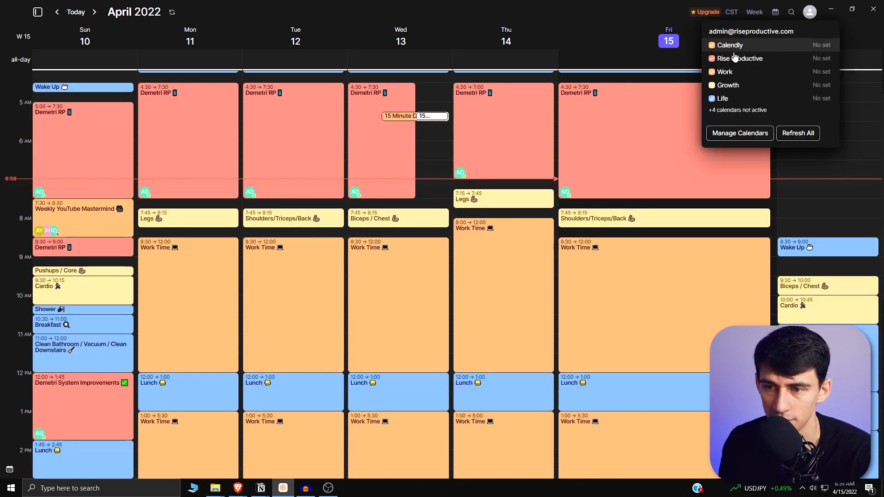
pyautogui.click(741, 132)
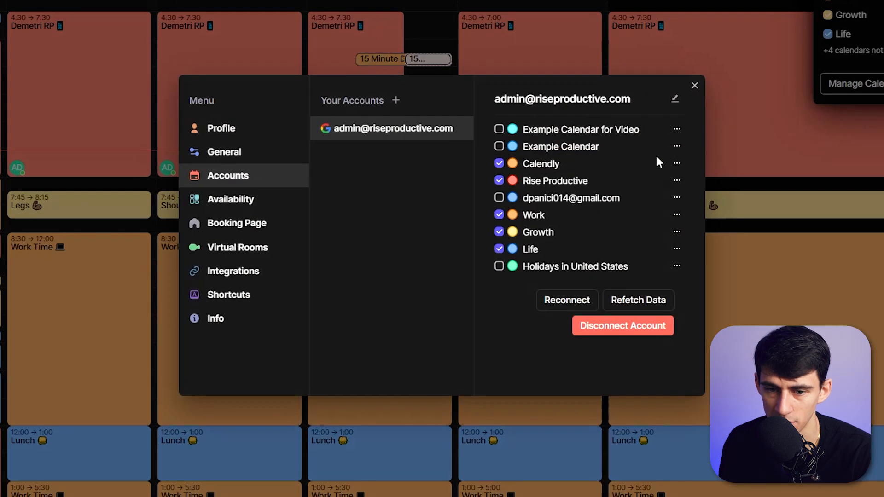
pyautogui.click(677, 164)
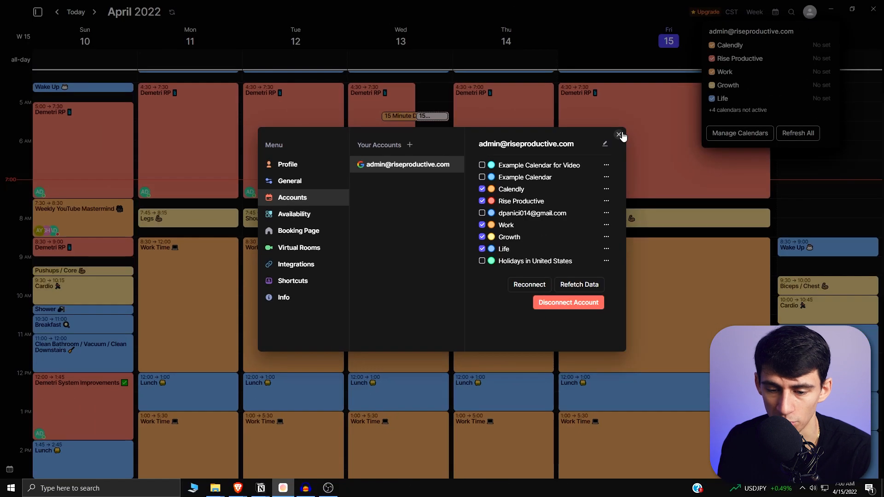
pyautogui.moveTo(617, 142)
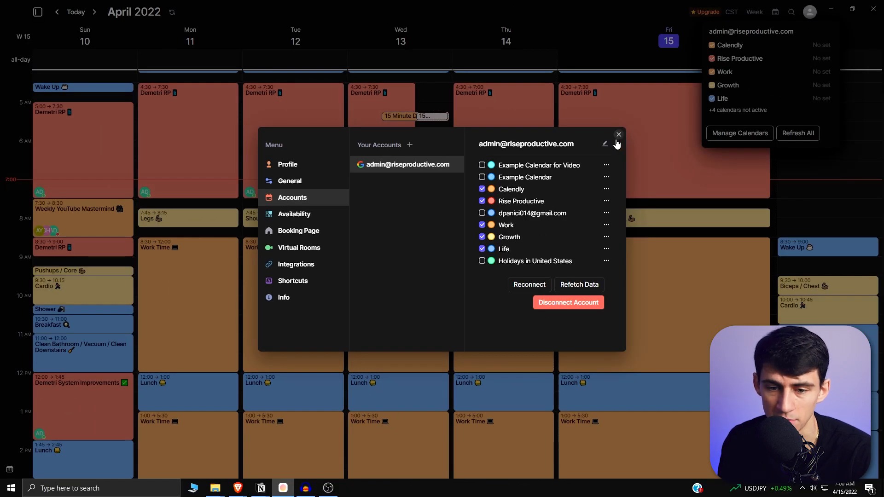
pyautogui.click(619, 134)
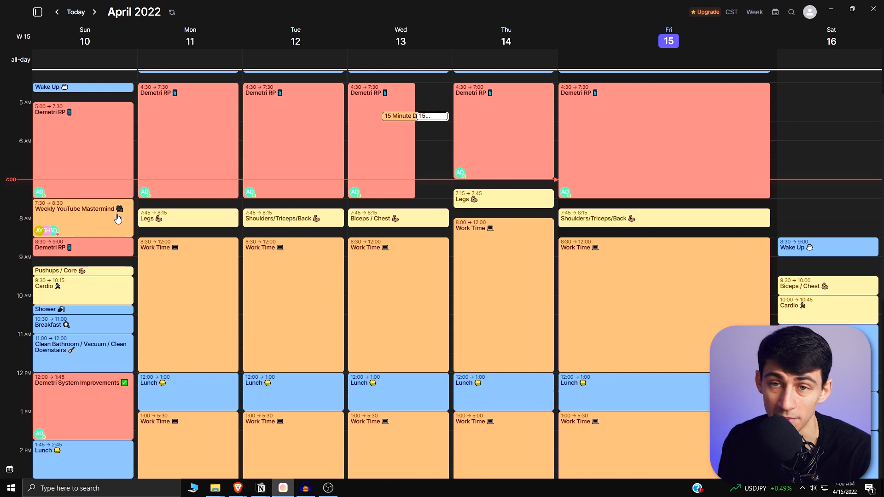
pyautogui.moveTo(84, 214)
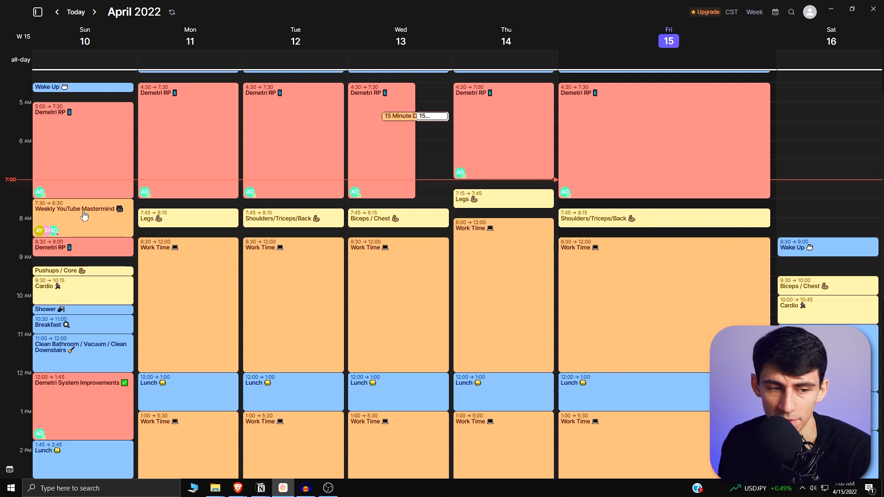
pyautogui.moveTo(203, 266)
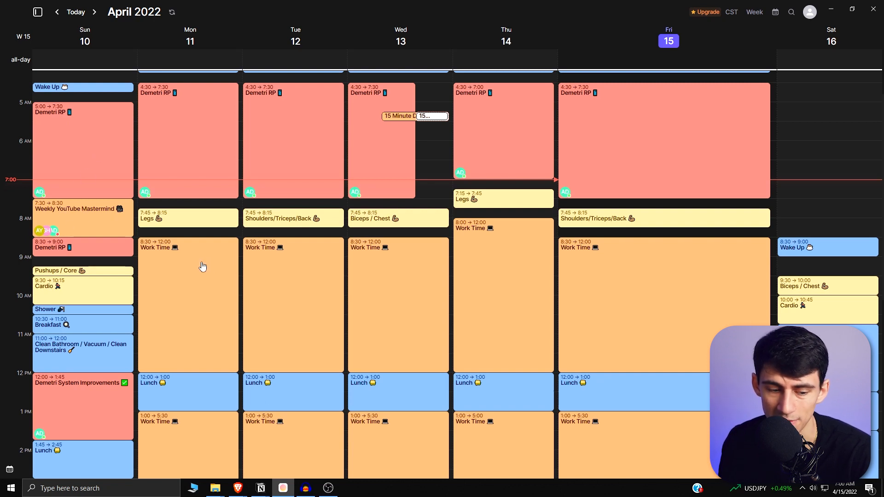
pyautogui.click(809, 12)
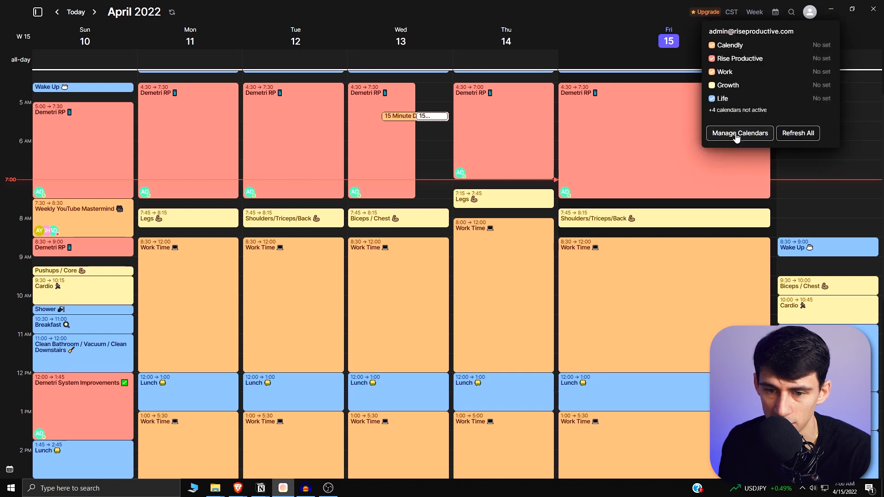
pyautogui.click(741, 132)
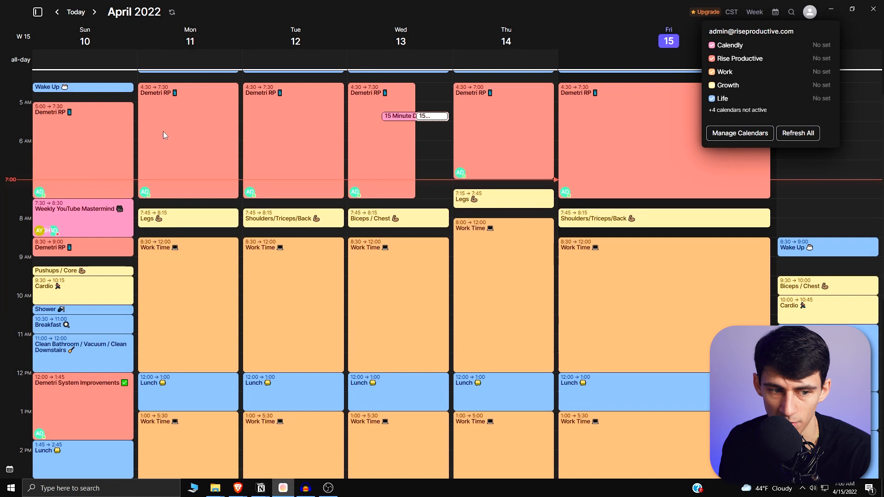
# Step: Create a Saturday 16 block 4:30–6:15 AM titled 'Change the name' on the Work calendar
pyautogui.click(87, 210)
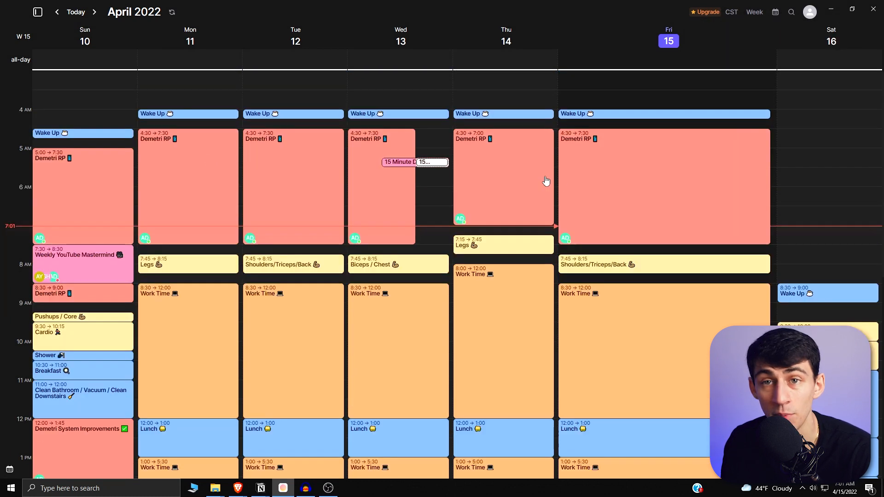
pyautogui.moveTo(775, 128)
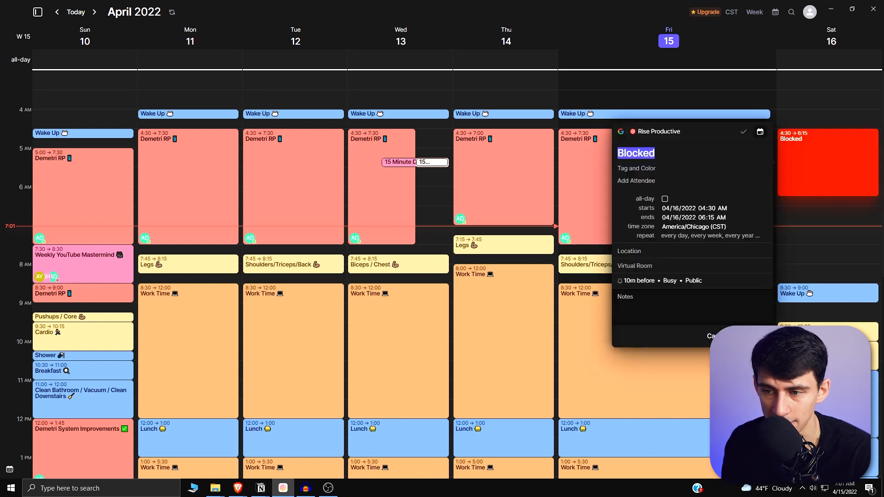
pyautogui.write('Change the name')
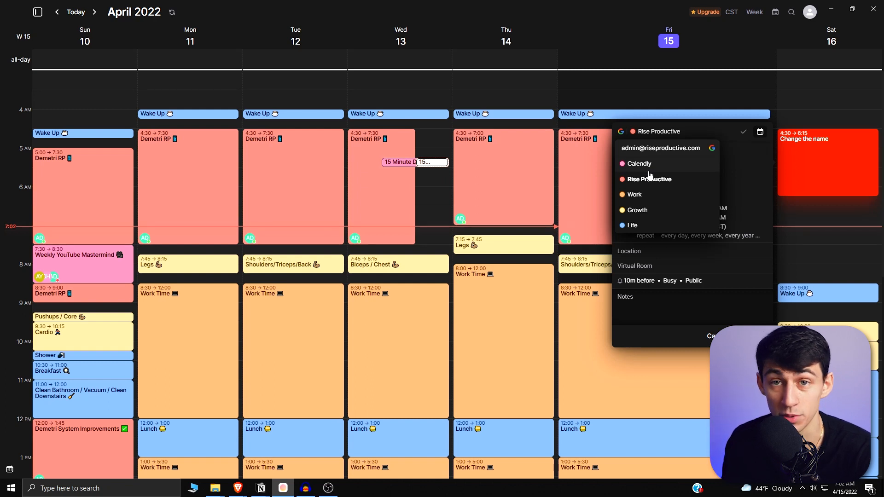
pyautogui.click(632, 194)
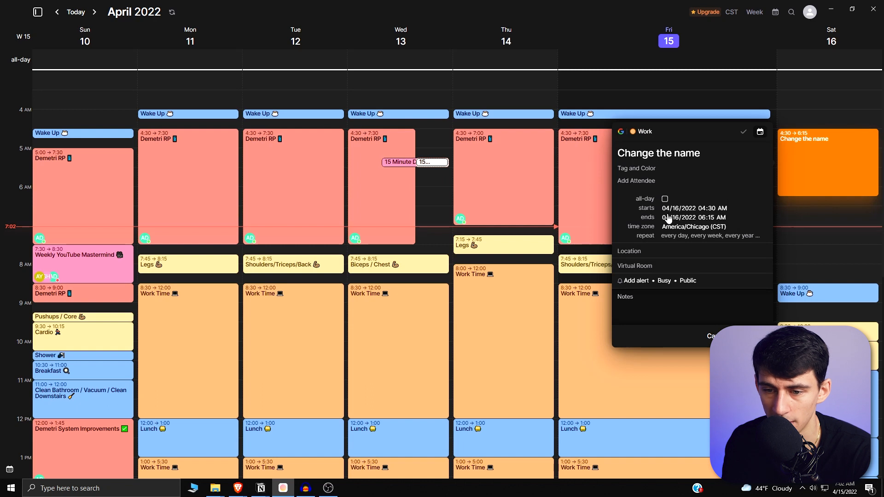
# Step: Make 'Change the name' repeat weekly (after briefly trying daily) with Never Ends selected
pyautogui.click(710, 235)
pyautogui.write('every')
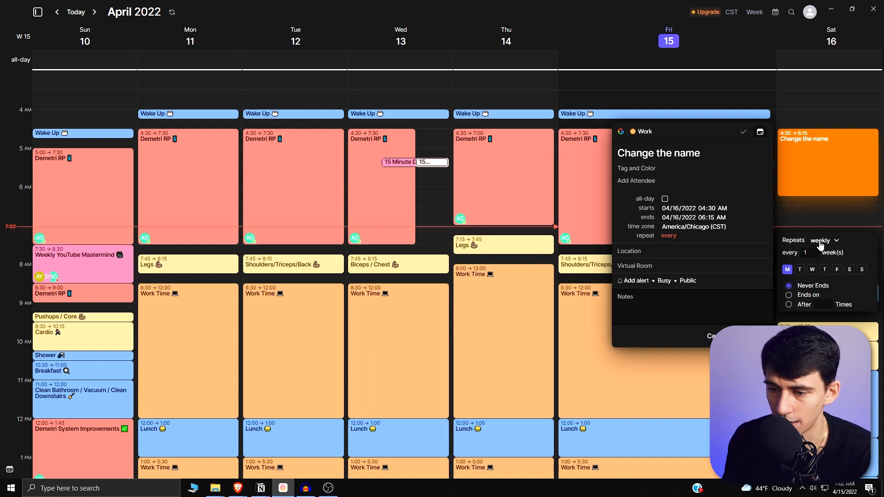
pyautogui.click(822, 241)
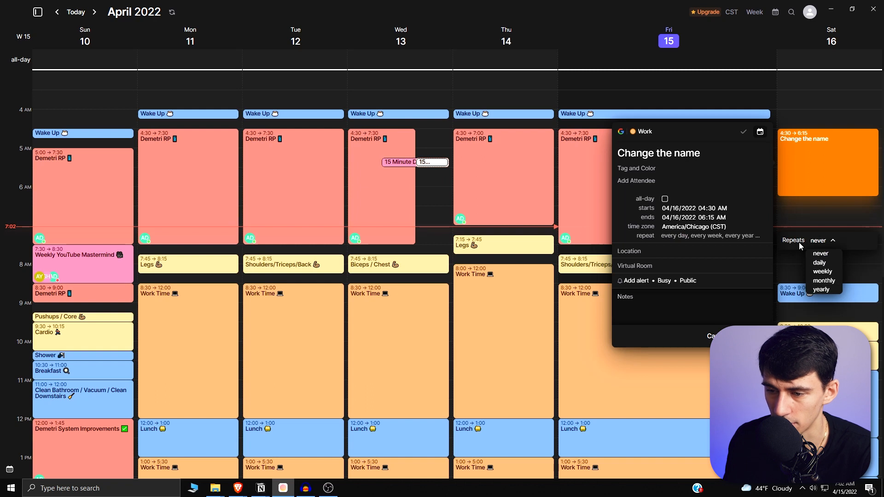
pyautogui.click(820, 253)
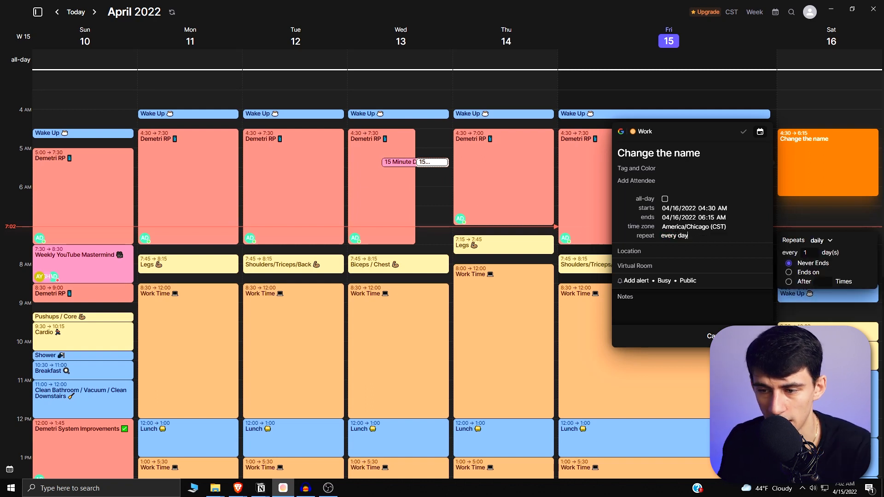
pyautogui.click(819, 240)
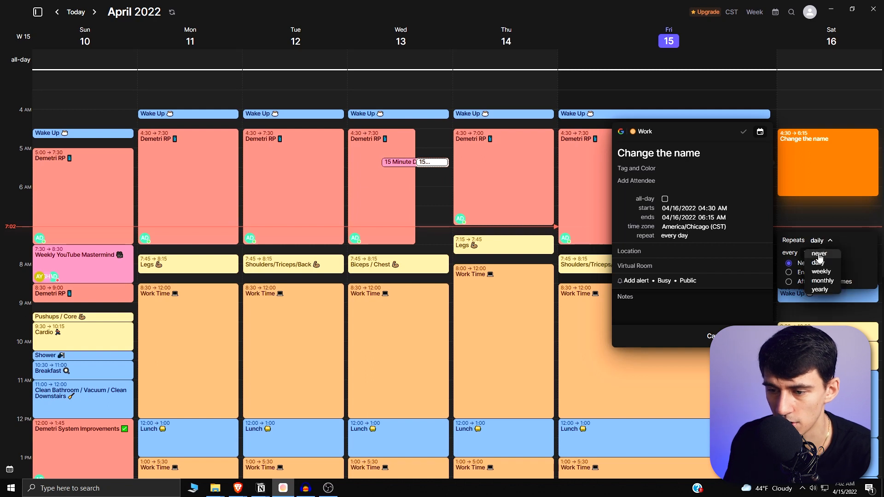
pyautogui.click(822, 270)
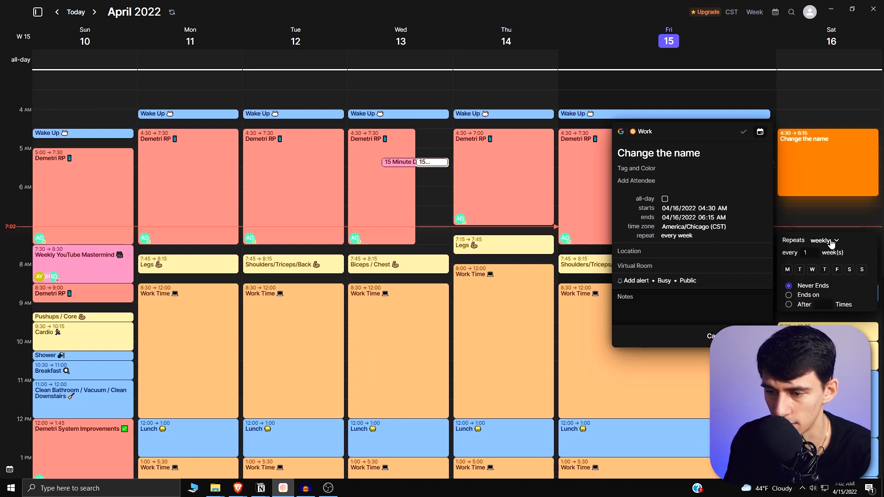
pyautogui.click(825, 240)
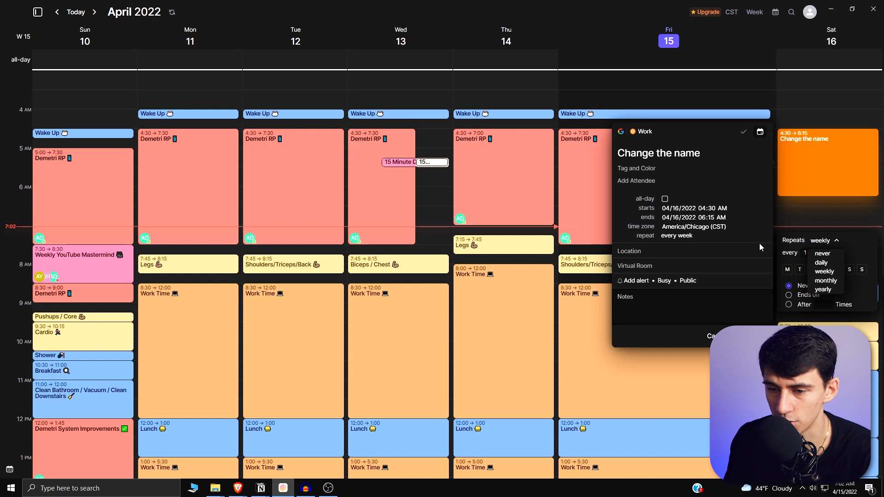
pyautogui.moveTo(860, 245)
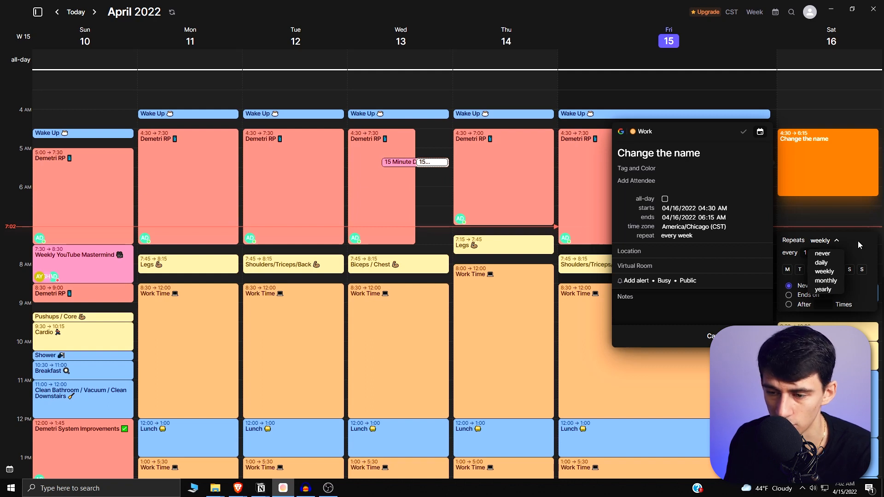
pyautogui.click(823, 271)
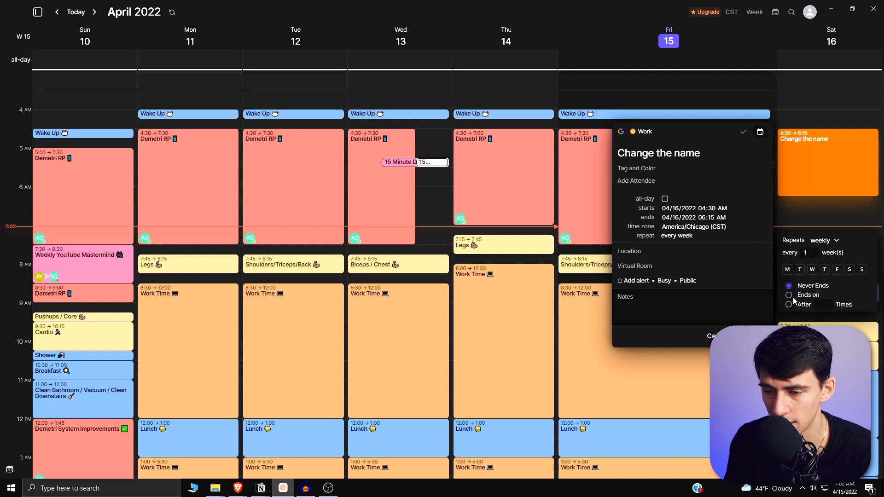
pyautogui.click(788, 304)
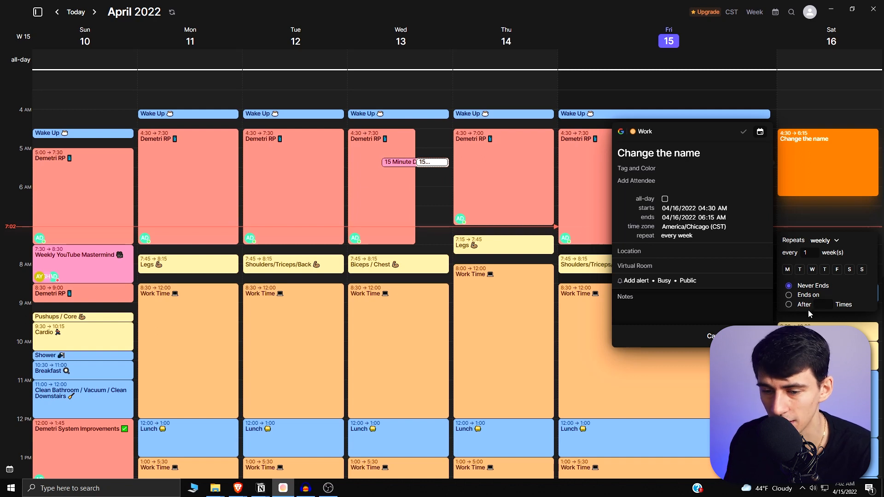
pyautogui.moveTo(743, 133)
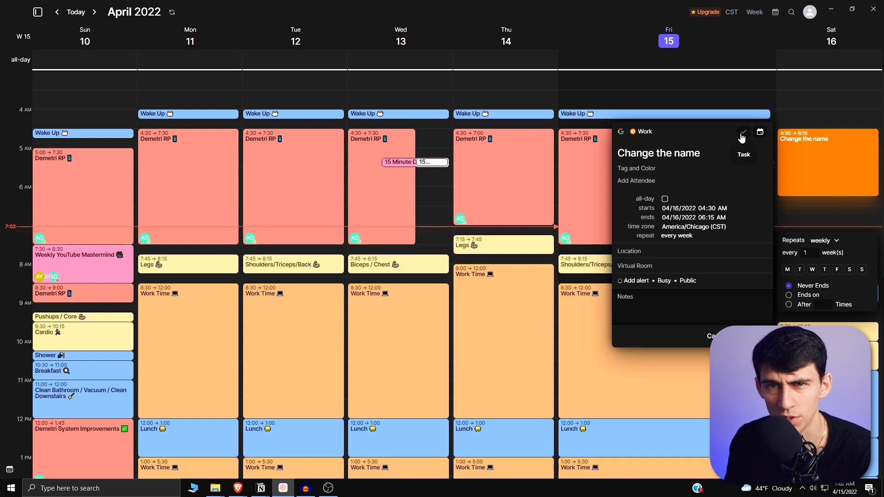
# Step: Convert the Saturday event into a scheduled task, save it and mark it done
pyautogui.click(742, 133)
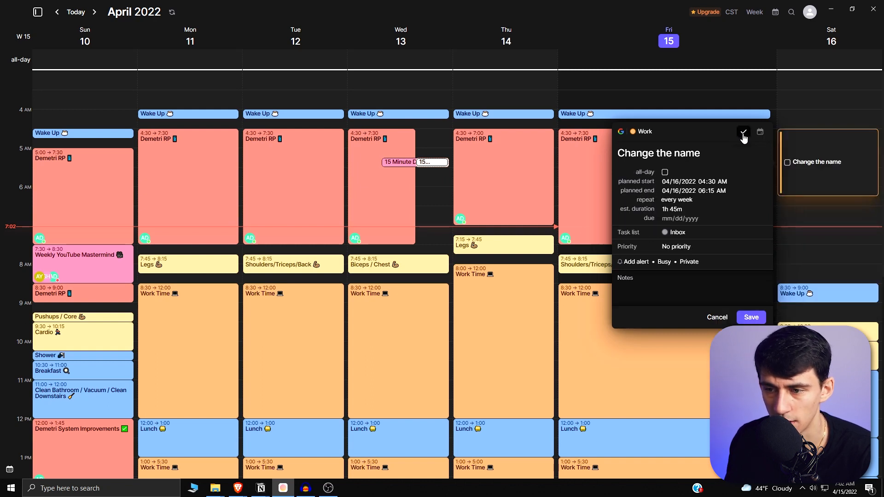
pyautogui.click(744, 132)
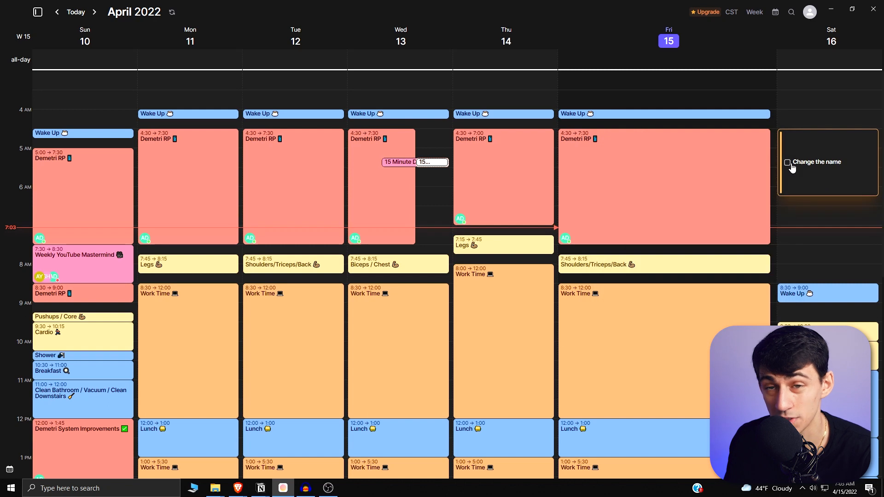
pyautogui.click(787, 162)
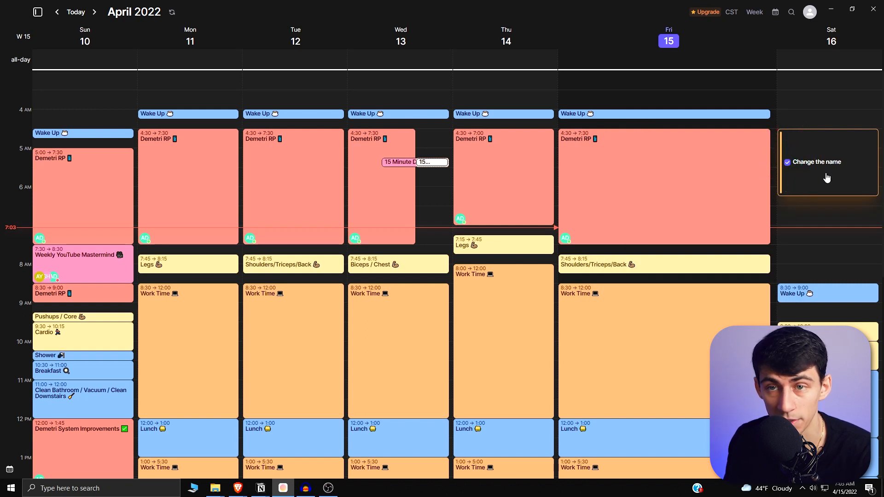
# Step: Delete the Saturday and test task blocks from the calendar, leaving test unscheduled in the sidebar
pyautogui.rightClick(822, 176)
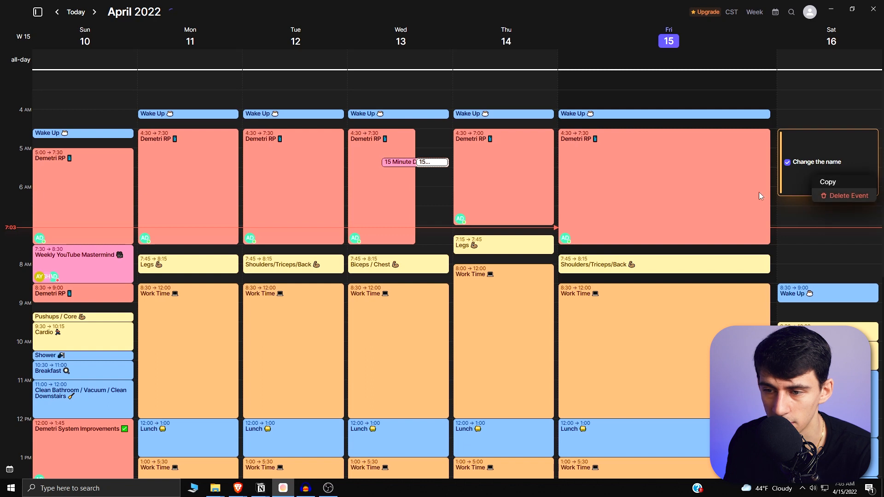
pyautogui.click(849, 195)
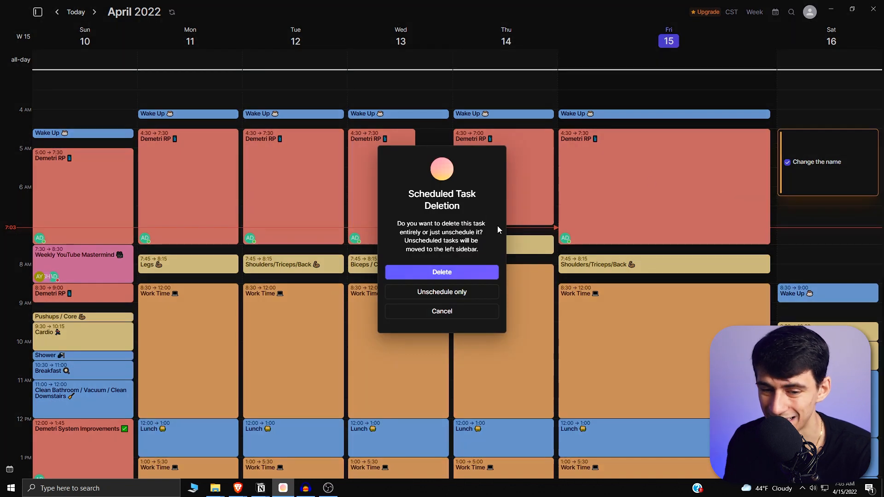
pyautogui.moveTo(288, 205)
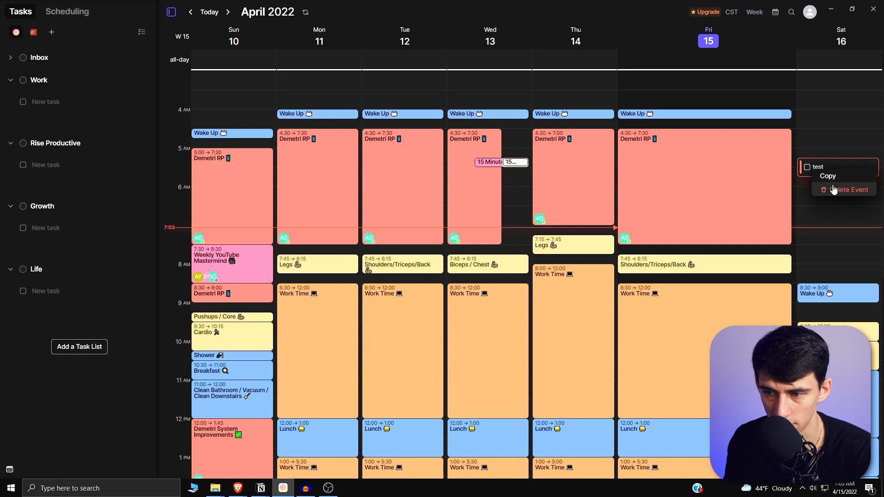
pyautogui.click(846, 190)
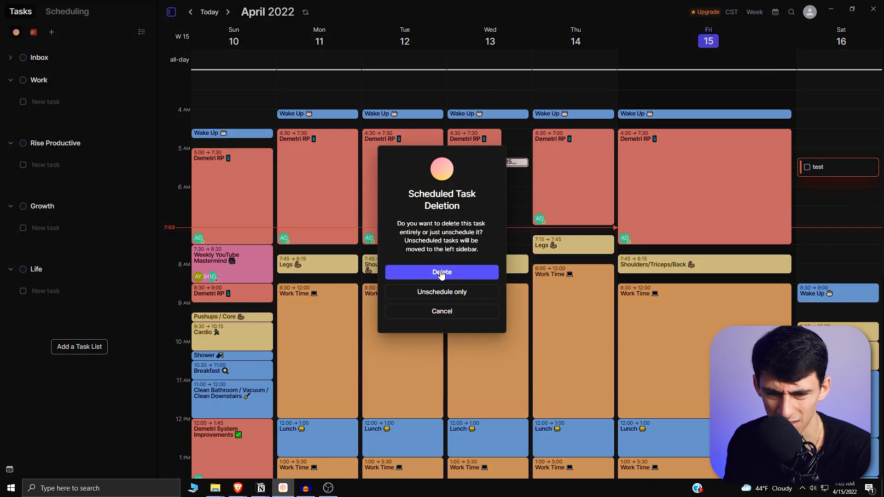
pyautogui.click(442, 272)
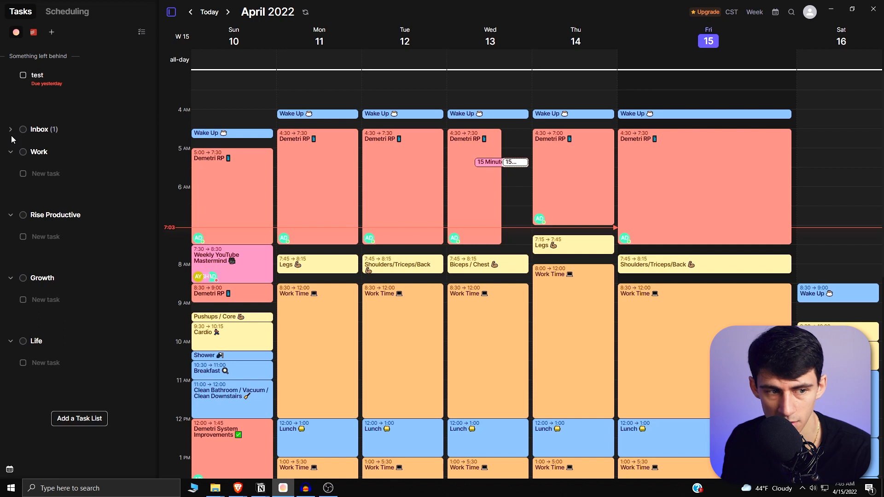
# Step: Add a 'Video recording' task in Rise Productive scheduled Friday 15, 6:15–7:30 AM, and save it
pyautogui.click(11, 152)
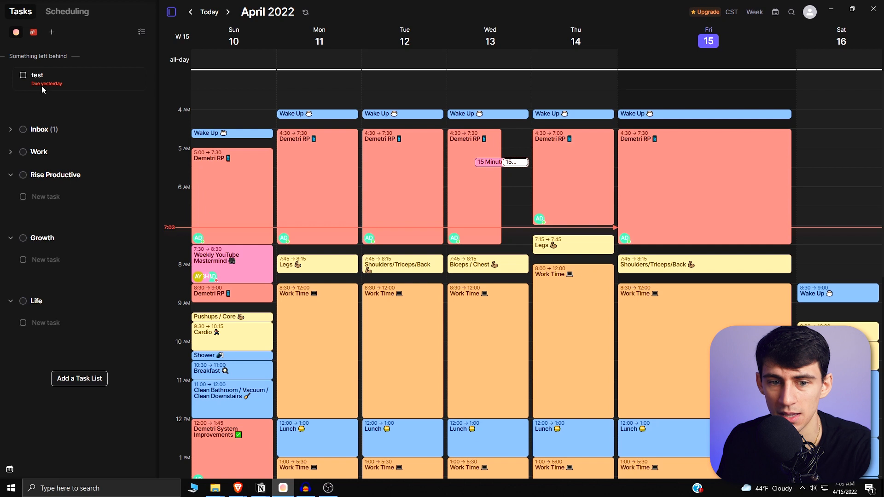
pyautogui.moveTo(70, 87)
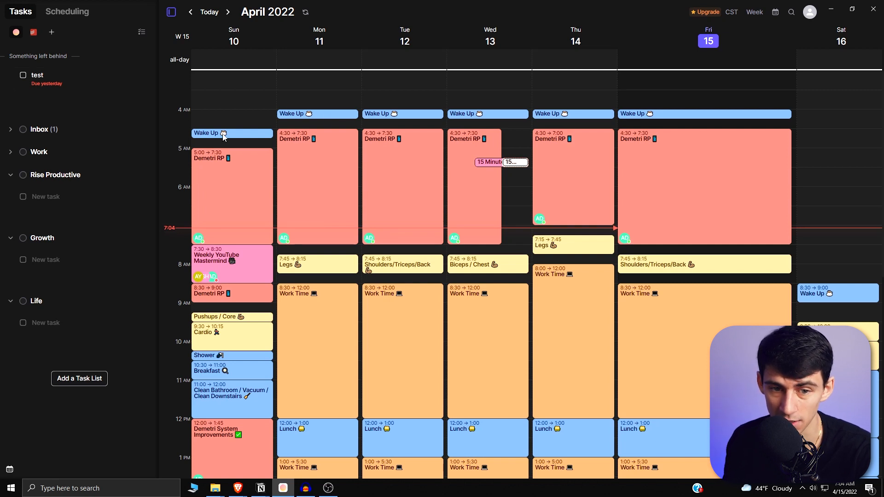
pyautogui.moveTo(617, 217)
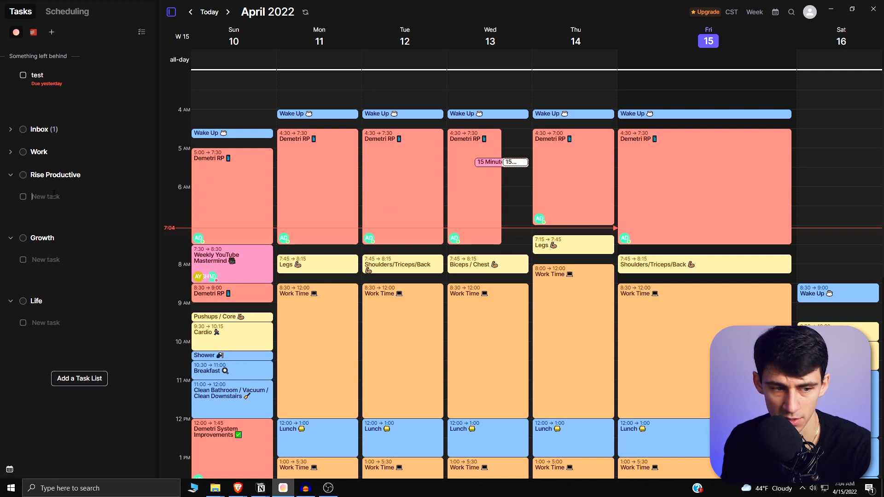
pyautogui.write('Video recording')
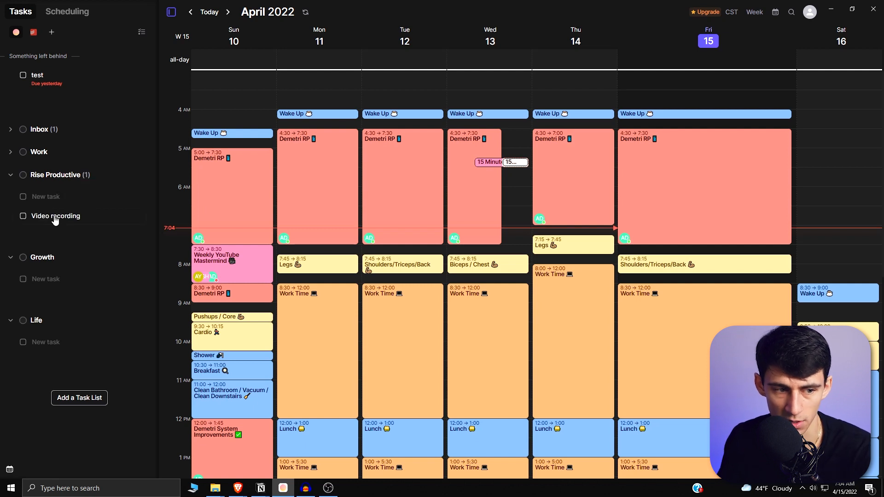
pyautogui.click(141, 175)
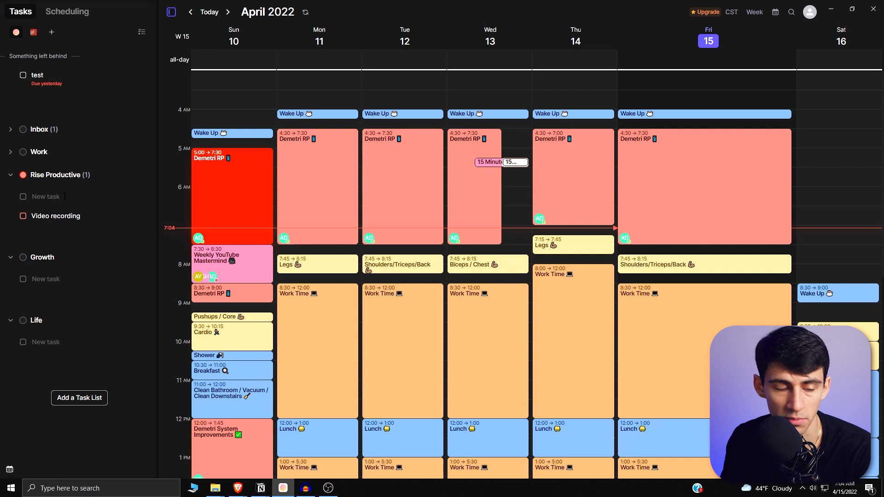
pyautogui.moveTo(55, 221)
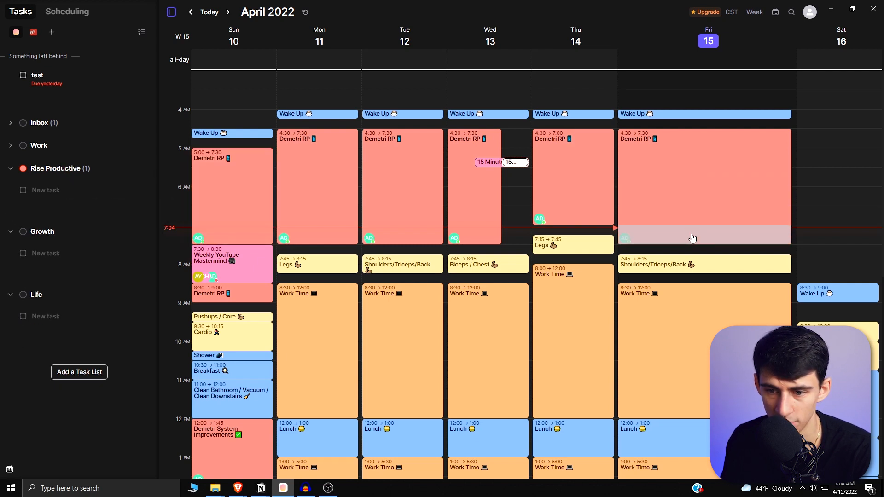
pyautogui.moveTo(689, 215)
pyautogui.write('Video recording')
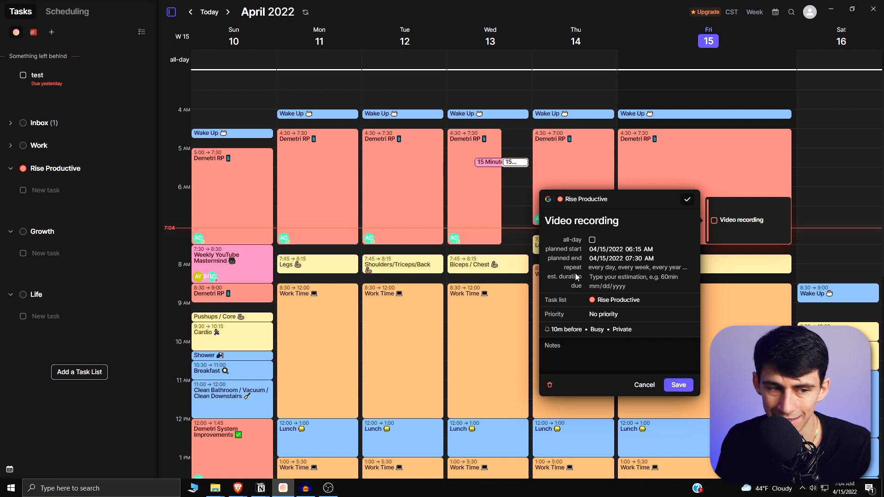
pyautogui.click(645, 385)
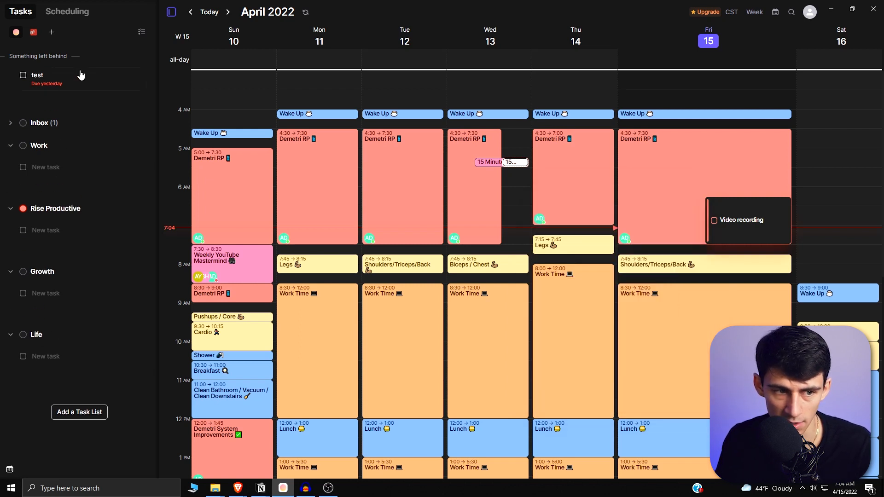
# Step: Add a 'reply to comments' task in Rise Productive due April 15, shown all-day on Friday
pyautogui.click(36, 76)
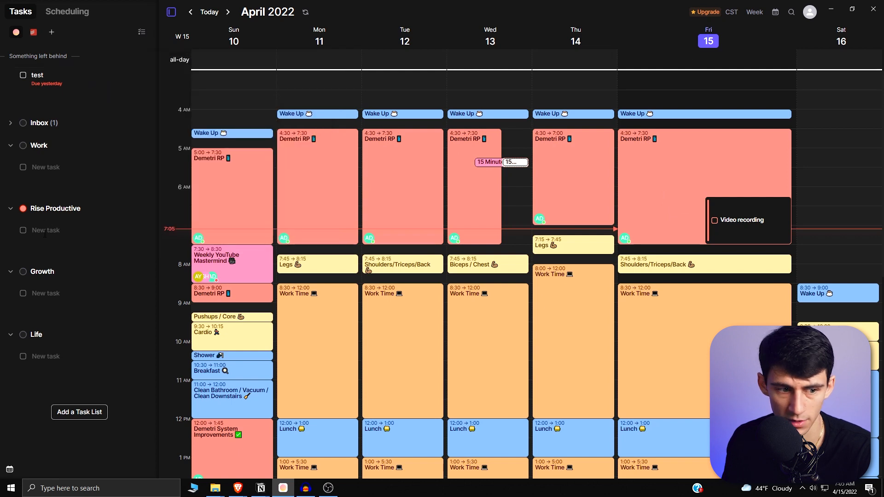
pyautogui.write('reply to comments')
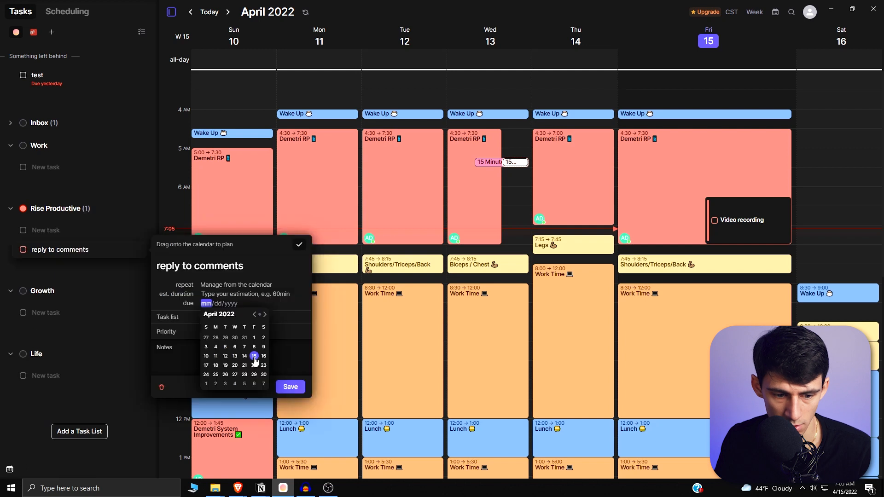
pyautogui.click(290, 387)
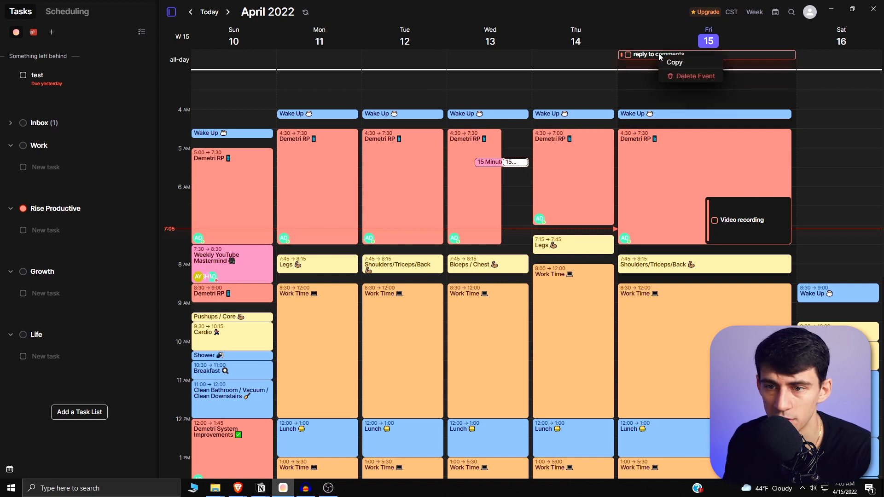
pyautogui.click(687, 72)
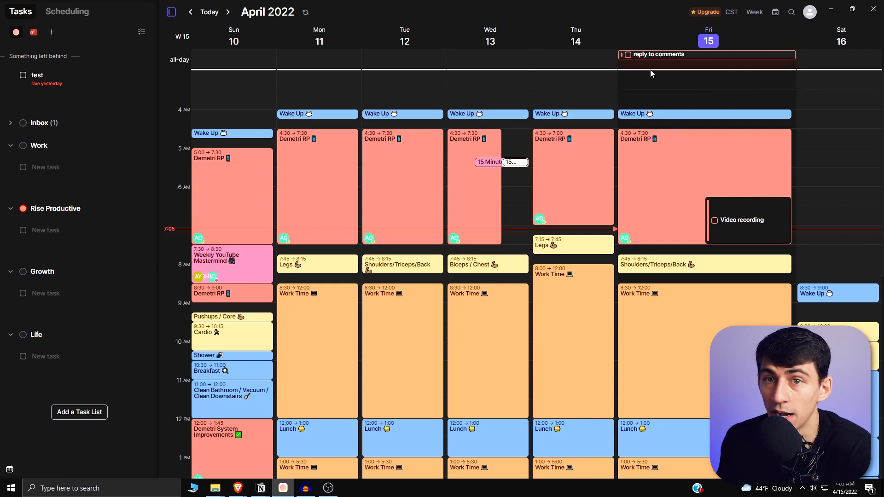
pyautogui.moveTo(663, 62)
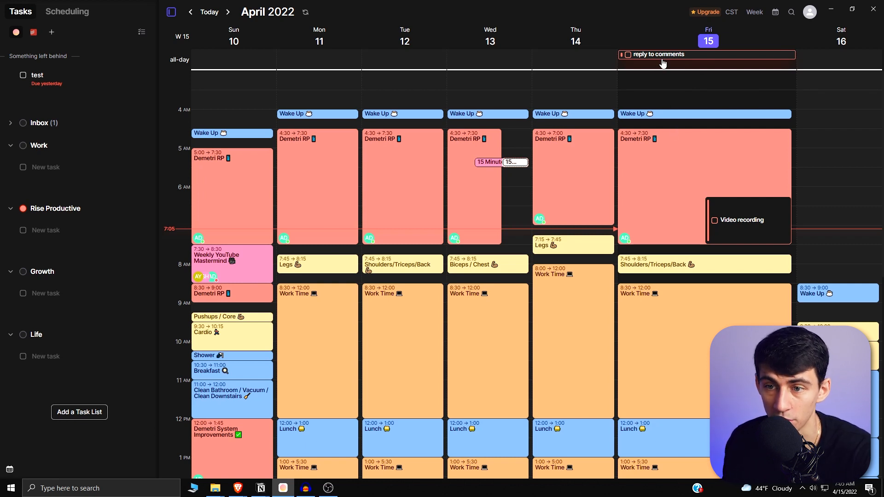
pyautogui.moveTo(662, 148)
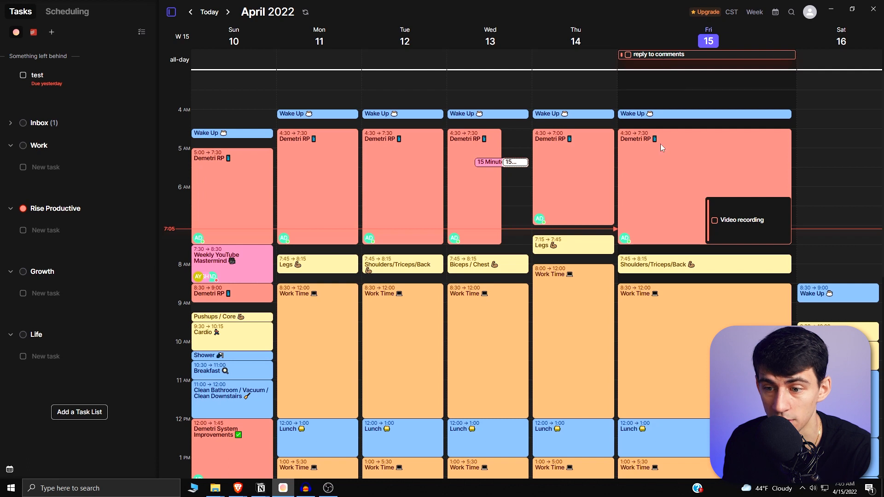
# Step: Make the Video recording block repeat weekly, then show Todoist tasks in the sidebar
pyautogui.click(742, 220)
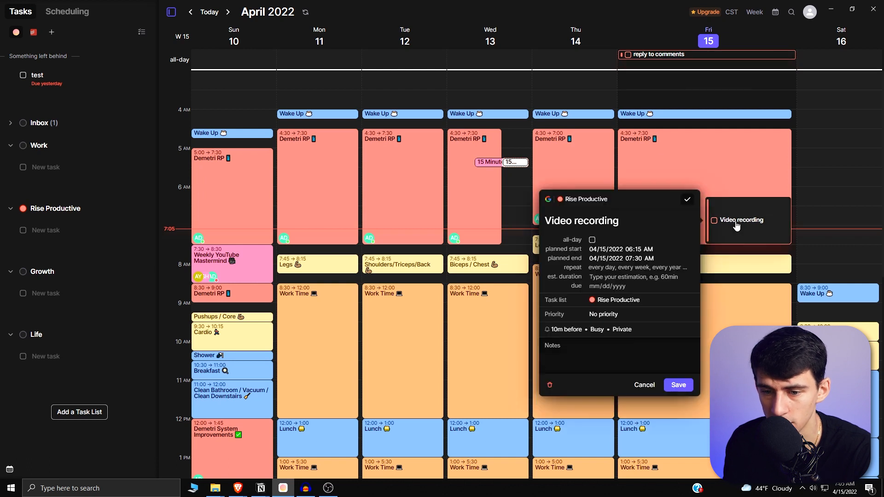
pyautogui.click(637, 267)
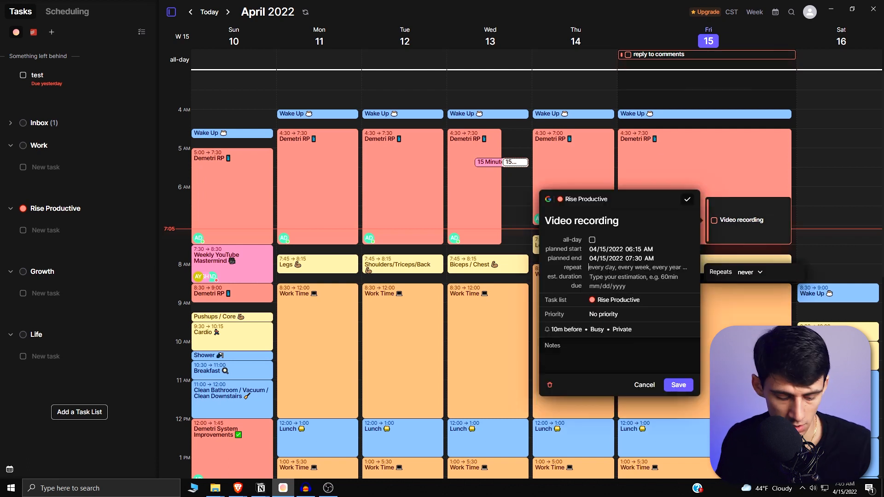
pyautogui.click(227, 13)
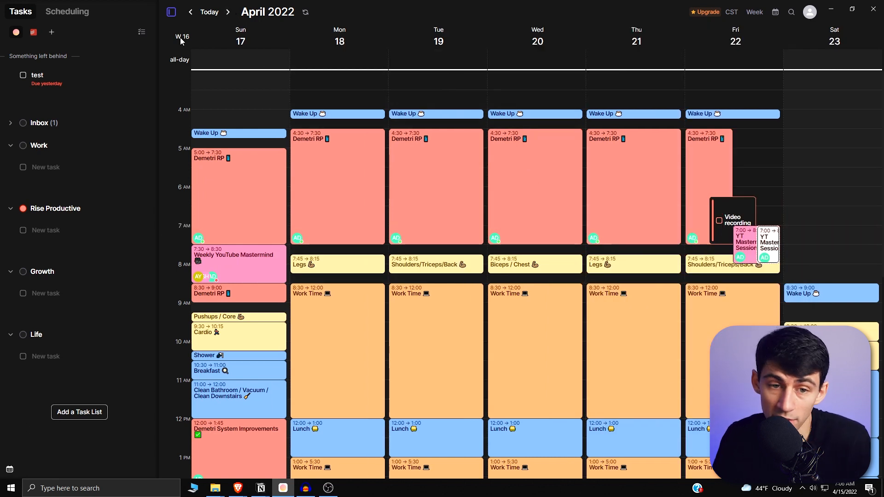
pyautogui.click(191, 12)
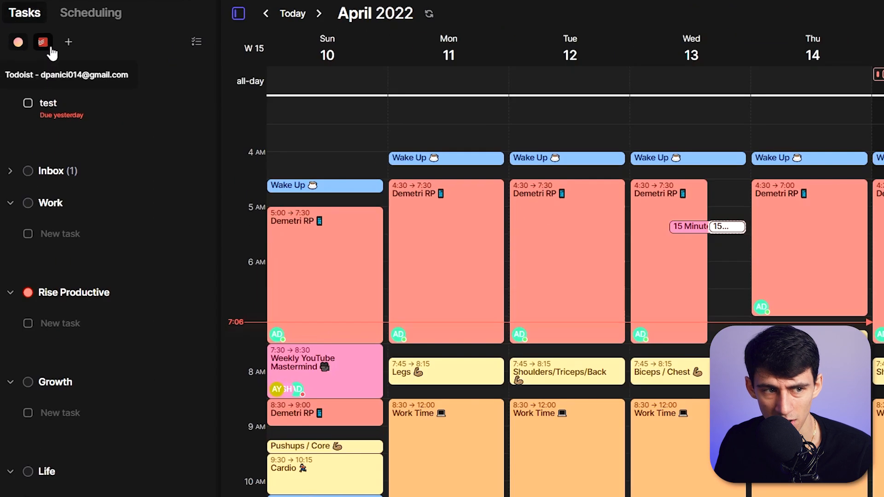
pyautogui.click(47, 42)
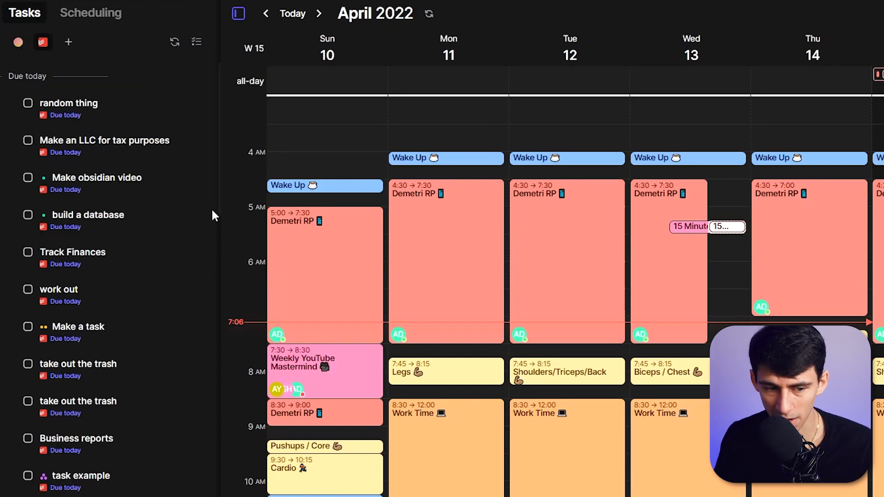
pyautogui.moveTo(144, 151)
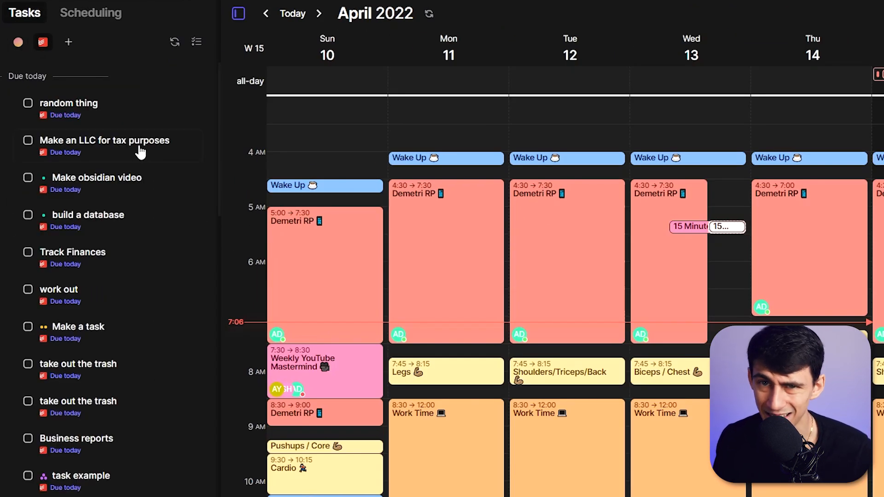
pyautogui.moveTo(94, 109)
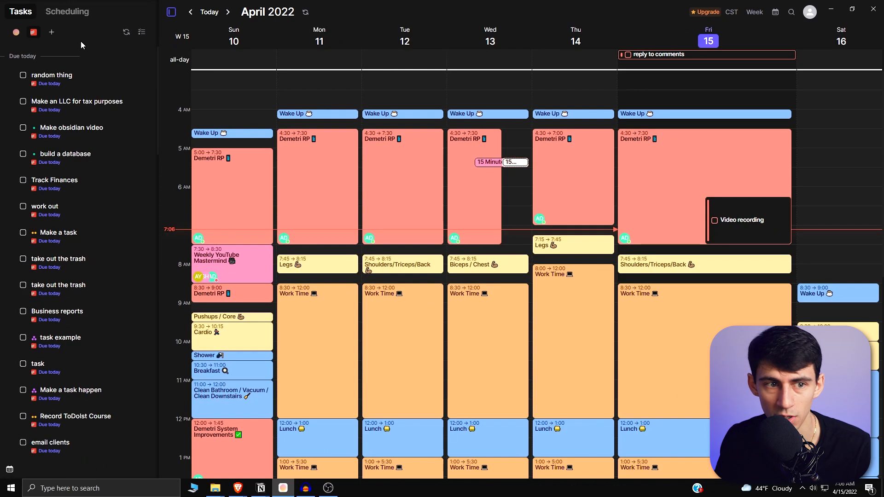
# Step: Filter Todoist sidebar to Side Hustle sorted by due date, then return to Morgen's test task
pyautogui.click(142, 31)
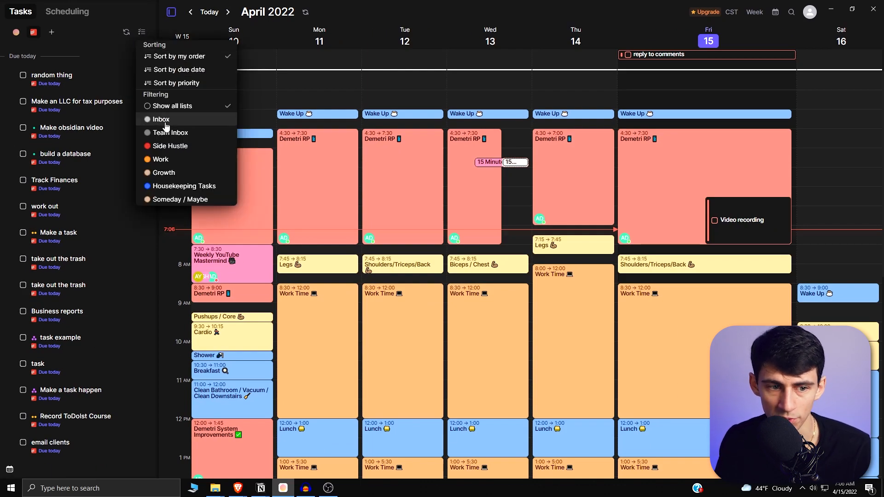
pyautogui.click(169, 146)
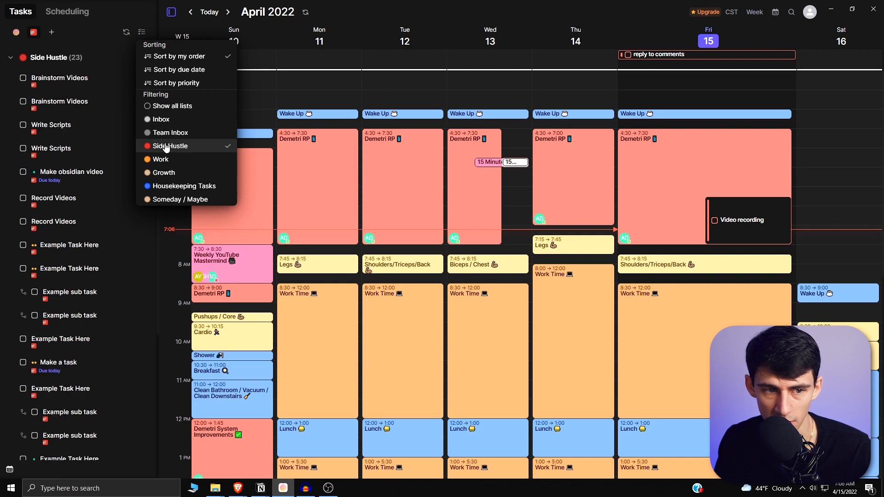
pyautogui.click(58, 77)
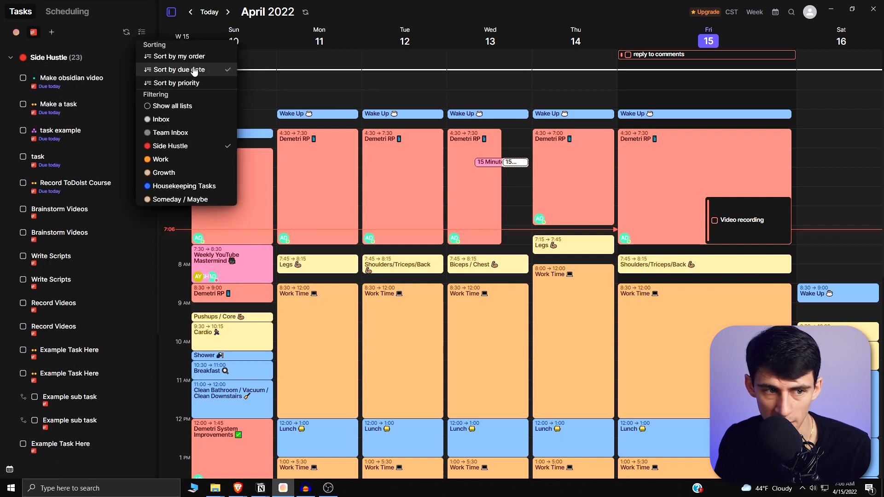
pyautogui.click(71, 77)
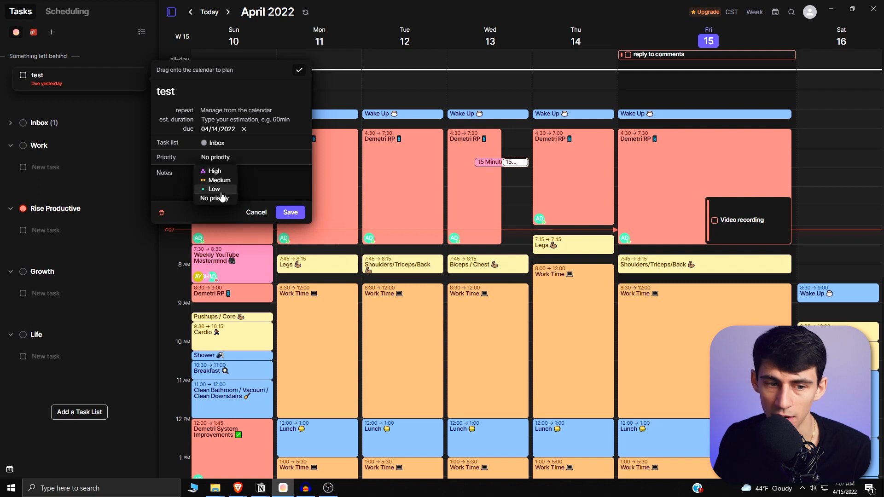
pyautogui.moveTo(216, 173)
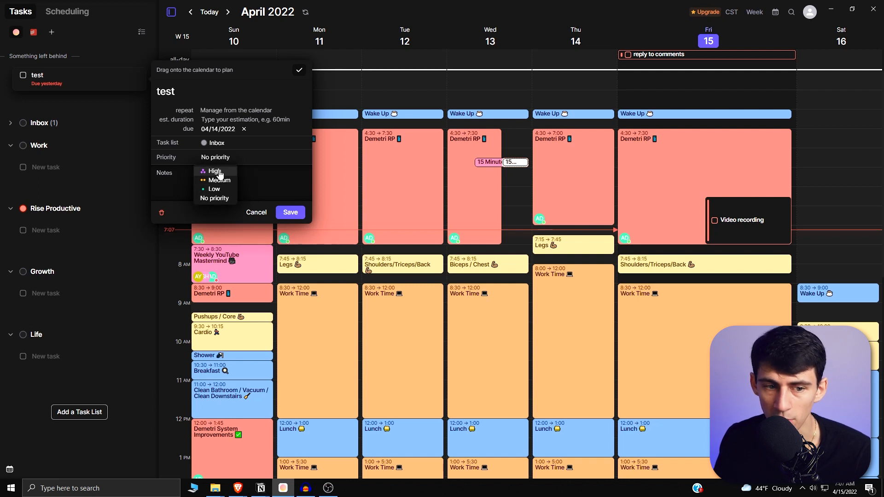
pyautogui.moveTo(220, 197)
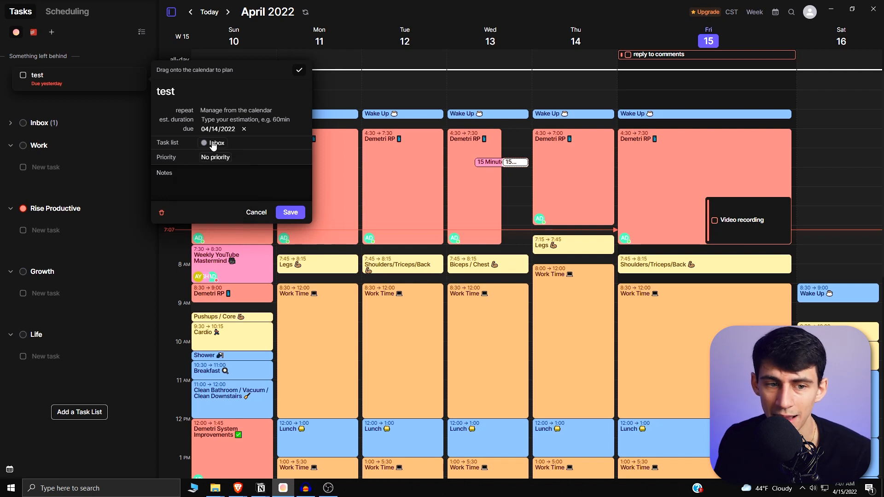
pyautogui.moveTo(254, 216)
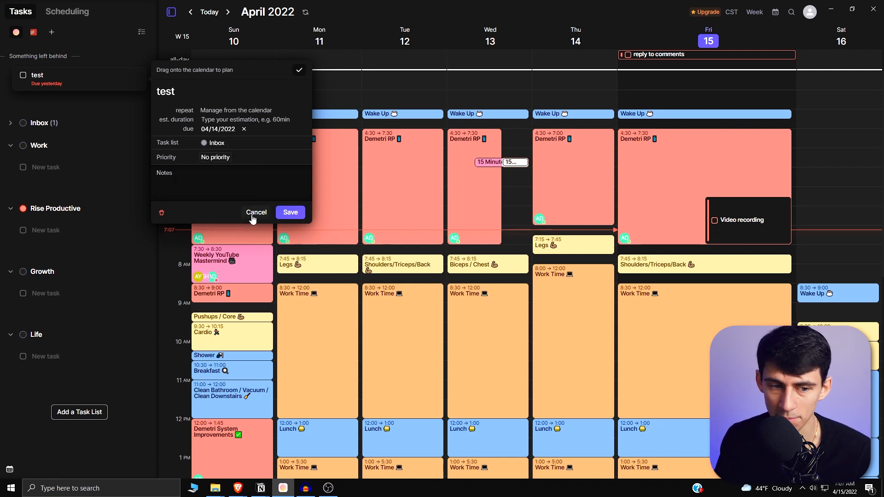
# Step: Cancel out of the test task's details, leaving the April 2022 week view
pyautogui.click(256, 212)
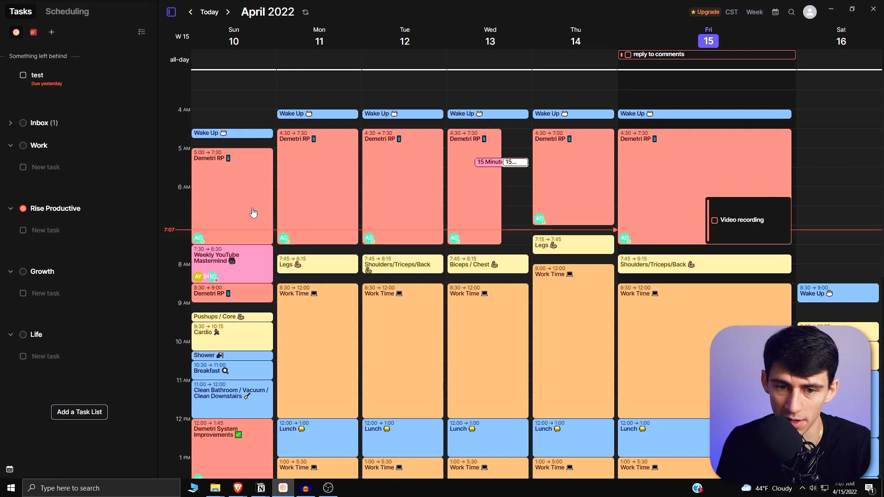
pyautogui.scroll(-3)
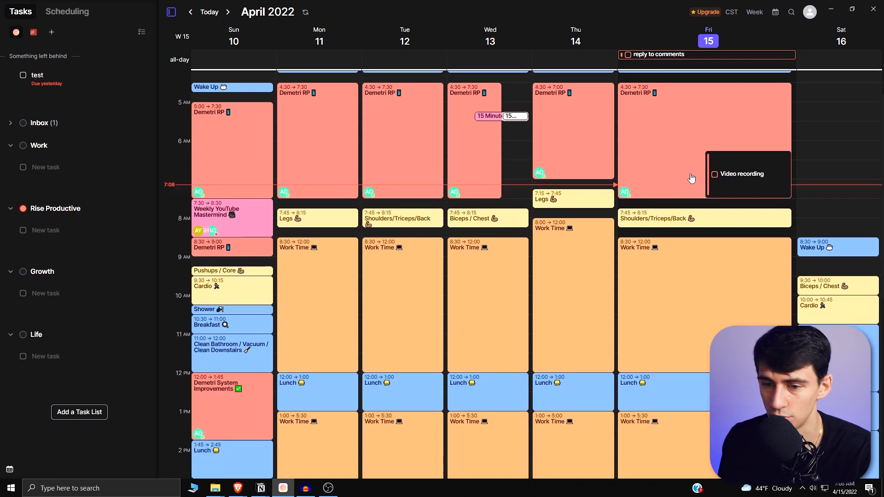
pyautogui.moveTo(734, 170)
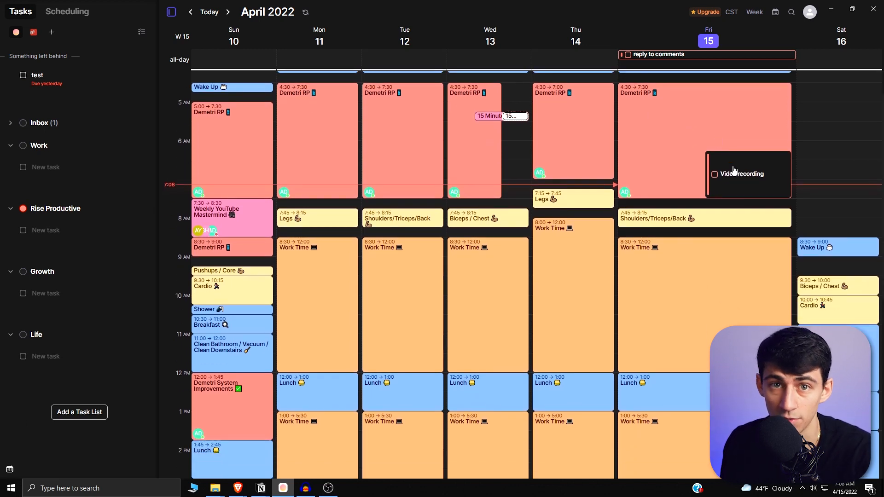